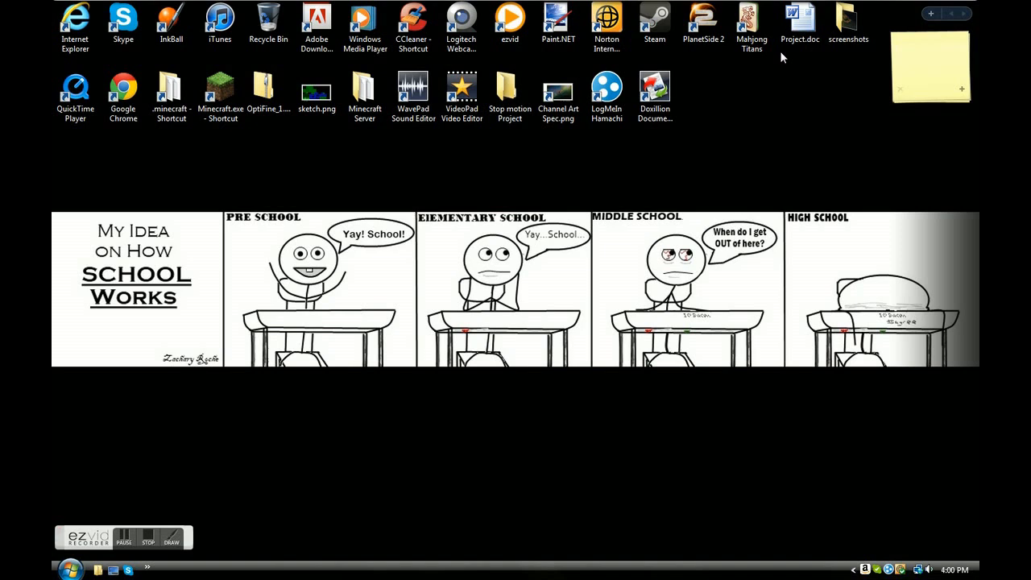
Step: Launch Internet Explorer from the desktop icon, opening the Google home page
{"action": "left_click", "coordinate": [898, 46]}
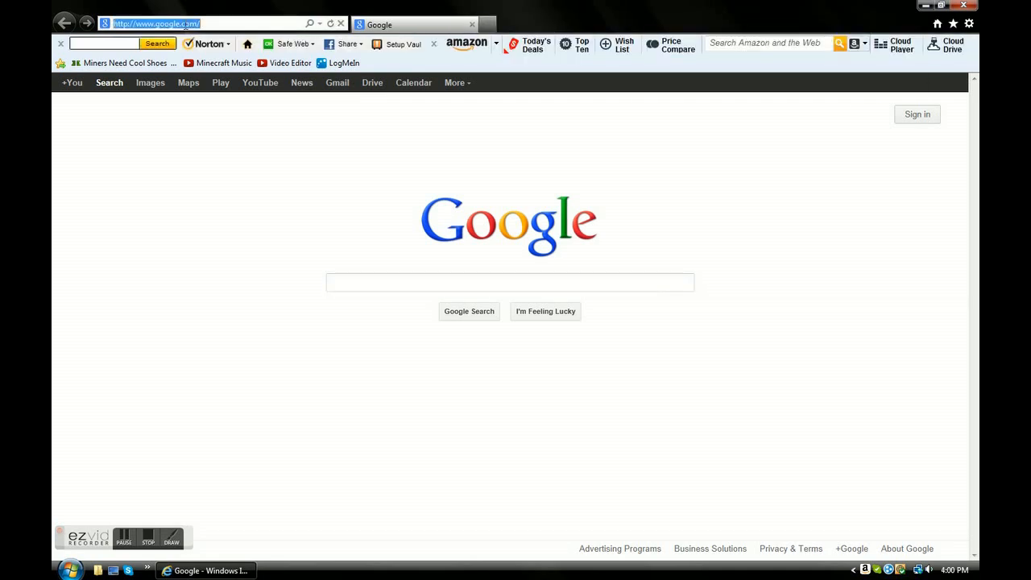
Step: Go to minecraft.net and open its Download page with the Windows server files
{"action": "type", "text": "minecraft.net/"}
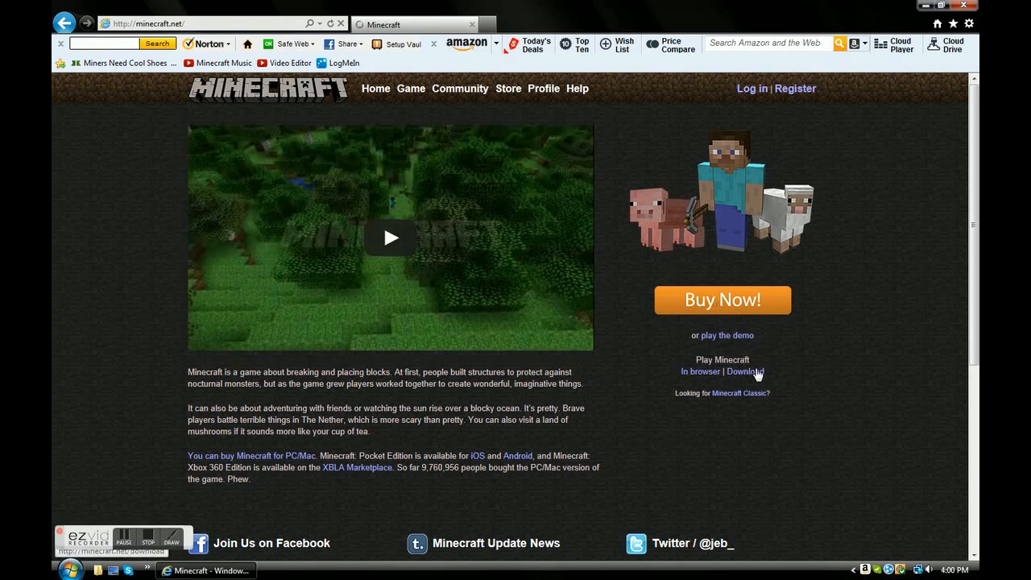
{"action": "mouse_move", "coordinate": [755, 377]}
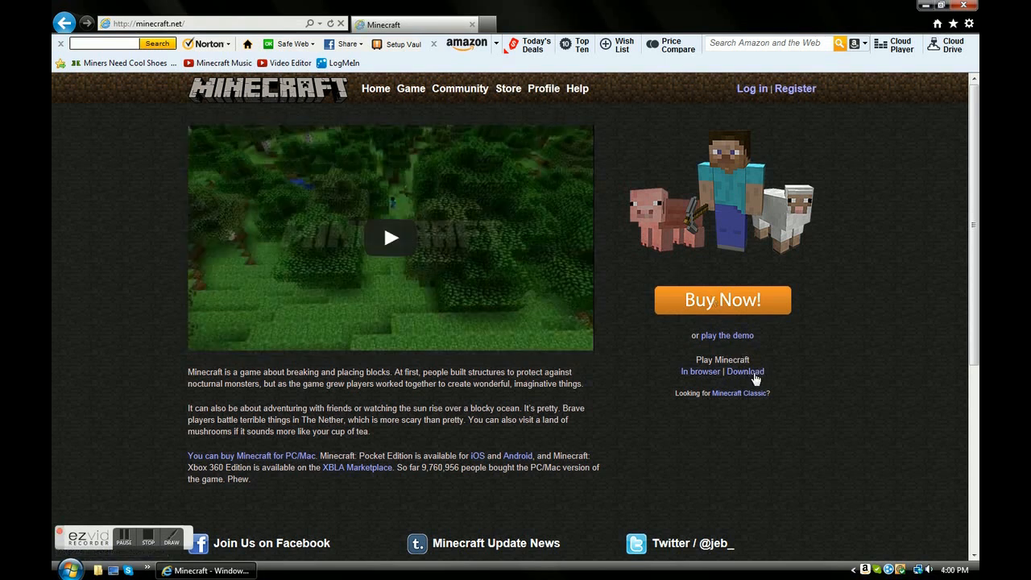
{"action": "left_click", "coordinate": [745, 372]}
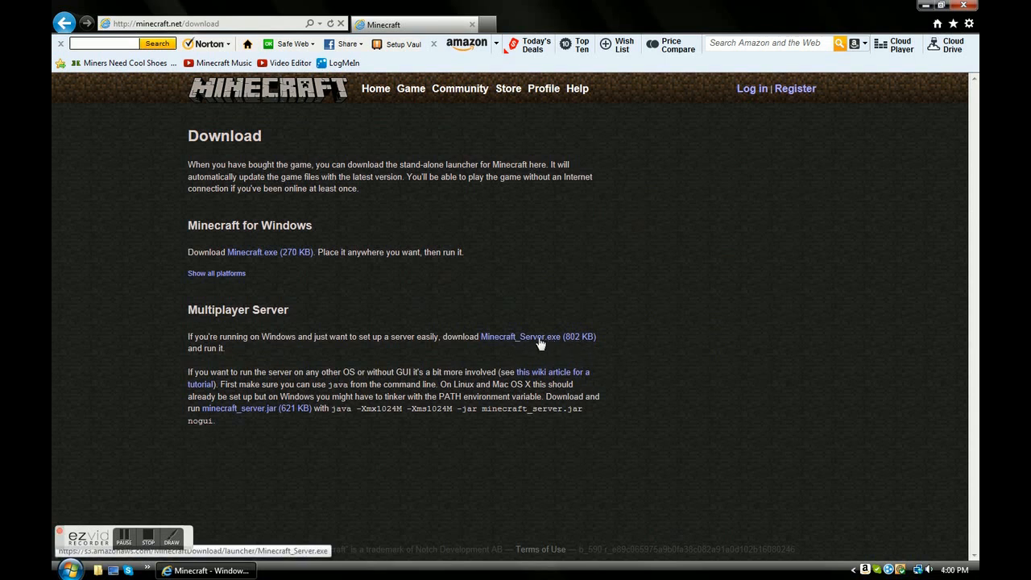
{"action": "mouse_move", "coordinate": [532, 343]}
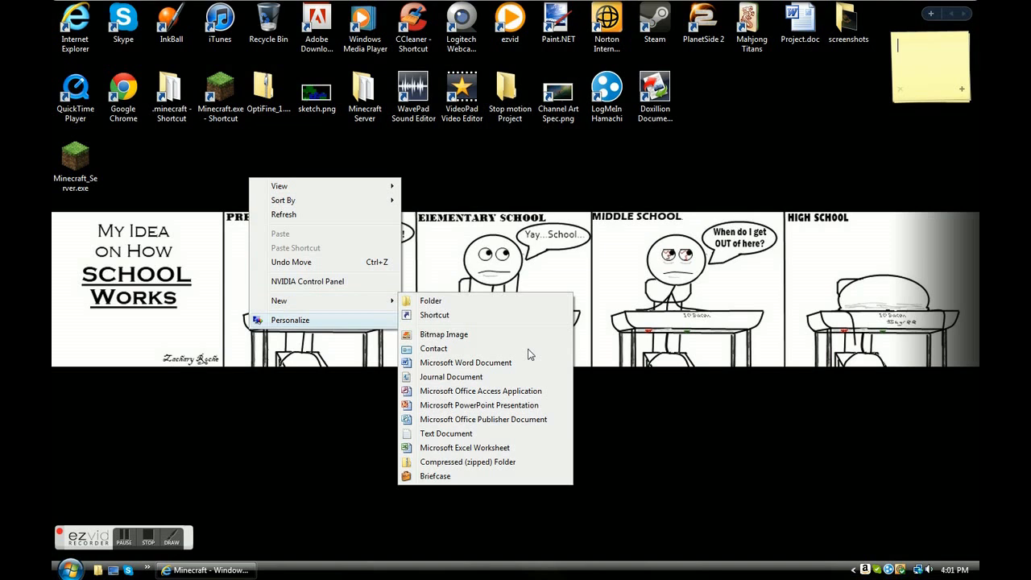
Step: Make a desktop folder 'Minecraft Server T' and move Minecraft_Server.exe into it
{"action": "left_click", "coordinate": [431, 301]}
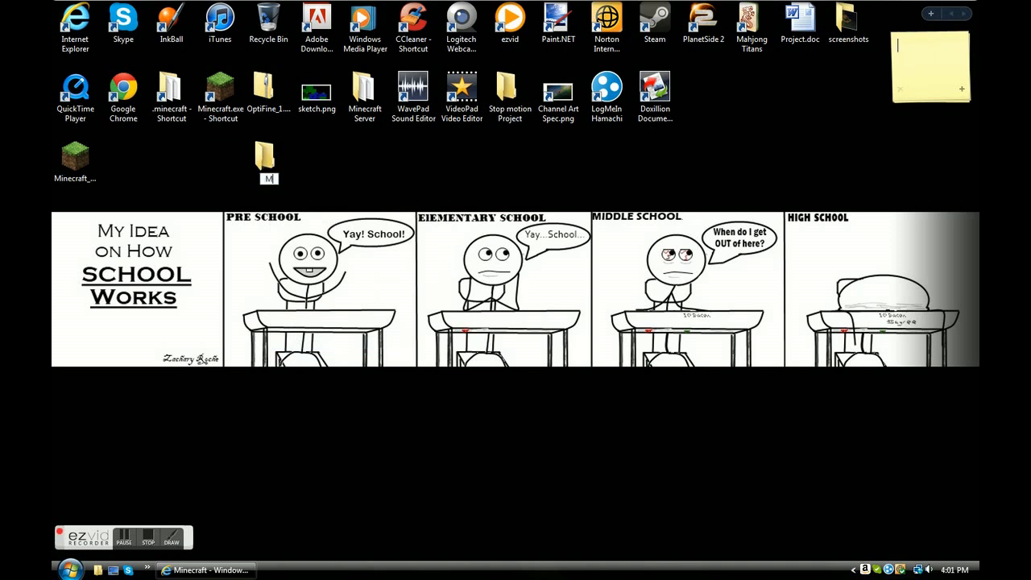
{"action": "left_click", "coordinate": [264, 157]}
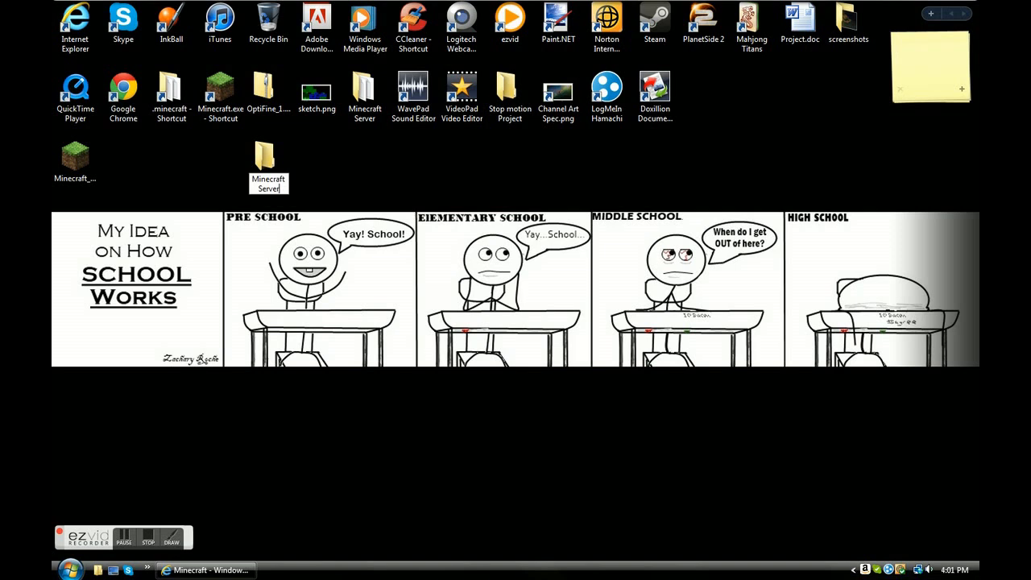
{"action": "type", "text": "T"}
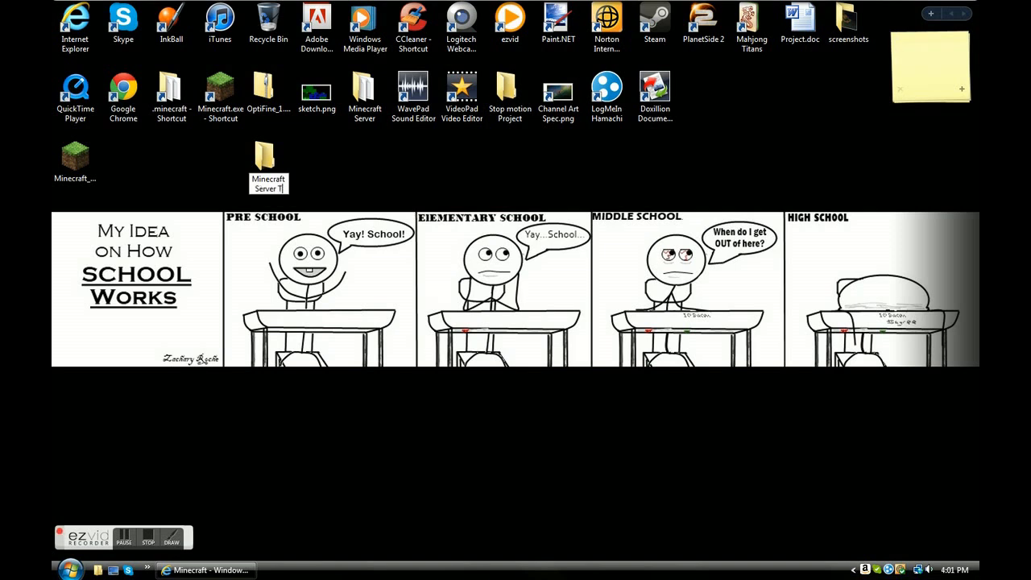
{"action": "left_click", "coordinate": [267, 161]}
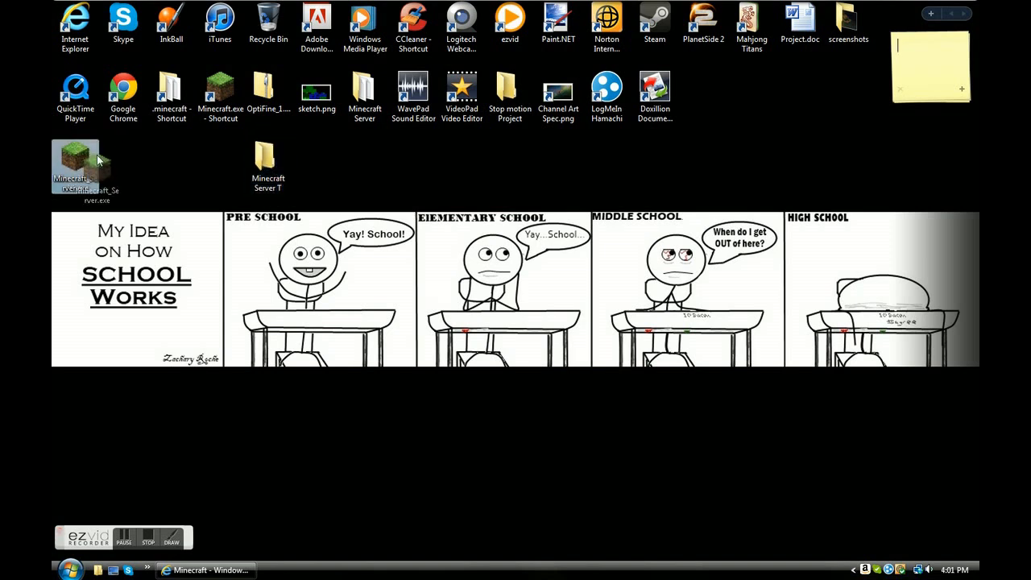
{"action": "mouse_move", "coordinate": [75, 162]}
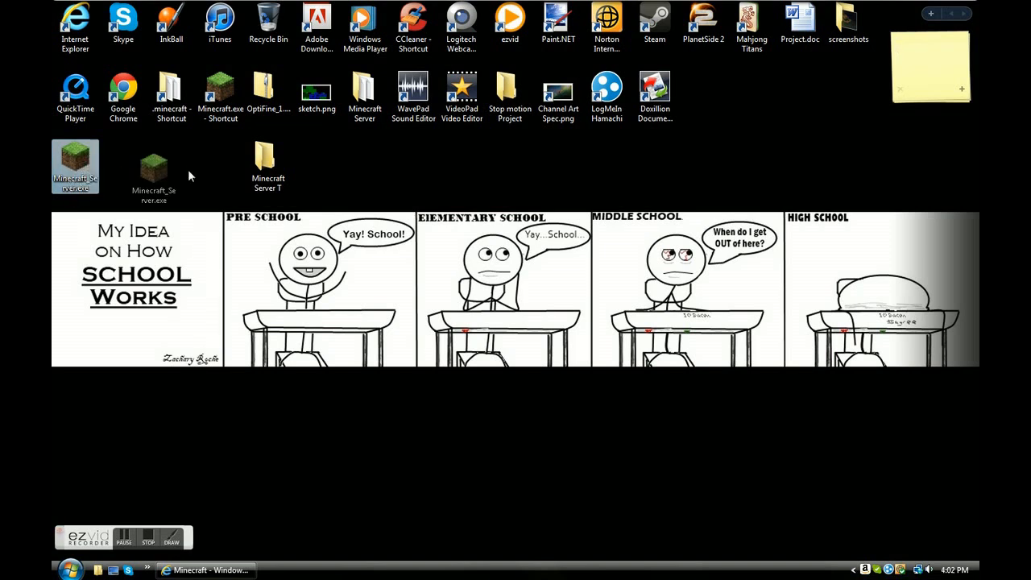
{"action": "left_click", "coordinate": [267, 165]}
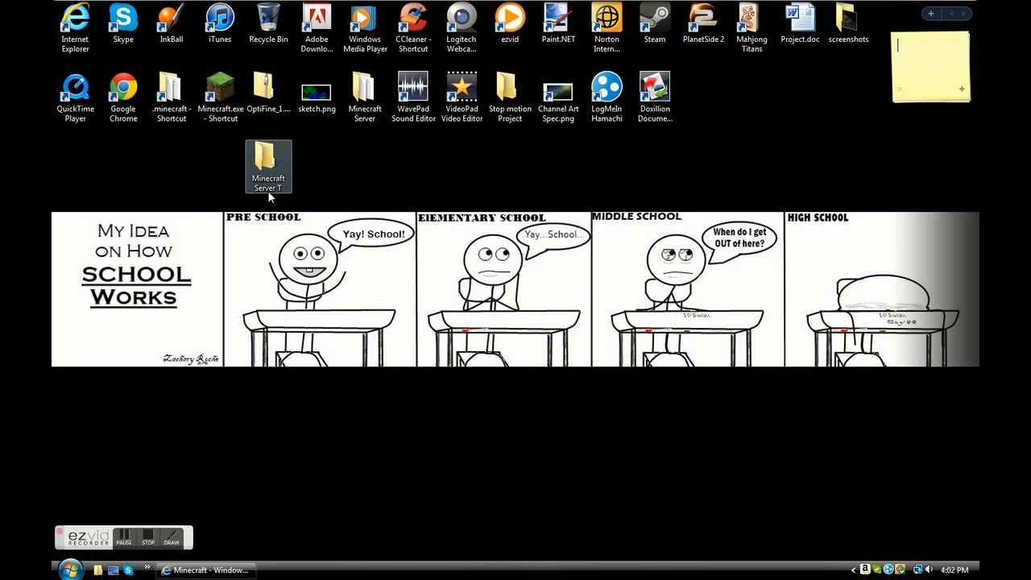
{"action": "mouse_move", "coordinate": [269, 165]}
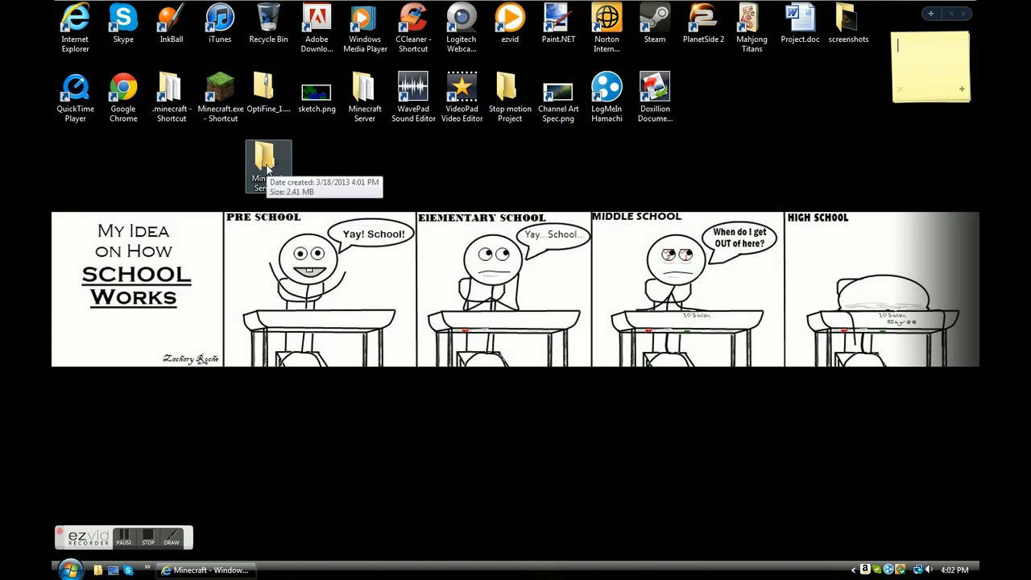
Step: Run Minecraft_Server.exe from Minecraft Server T, allowing it past the security warning
{"action": "double_click", "coordinate": [268, 159]}
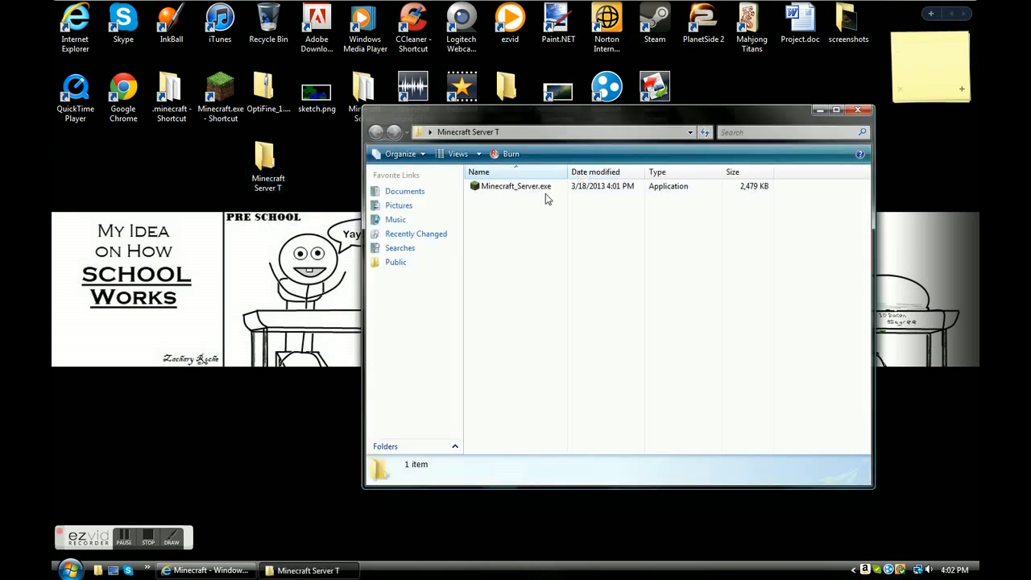
{"action": "mouse_move", "coordinate": [560, 191]}
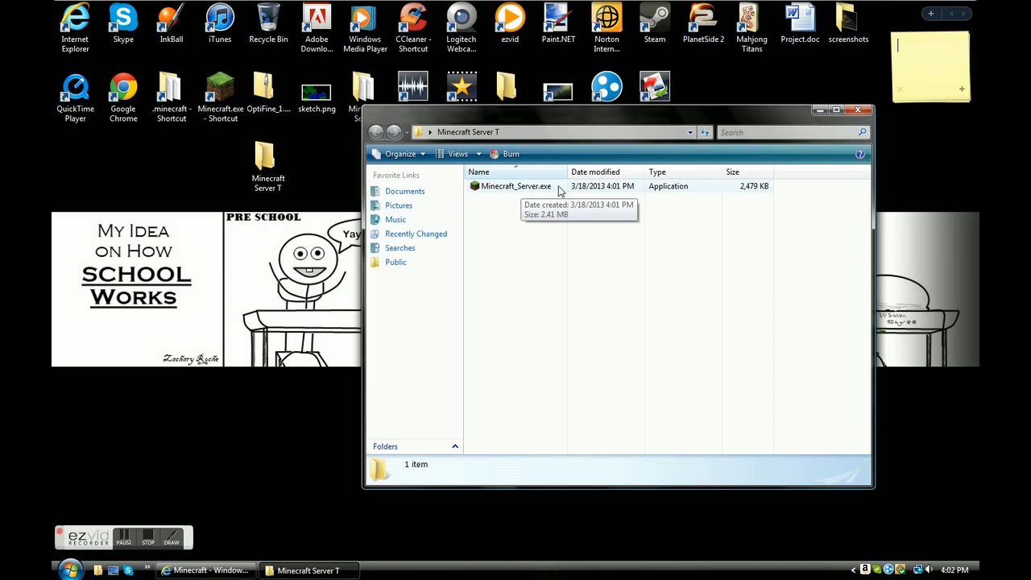
{"action": "double_click", "coordinate": [515, 186]}
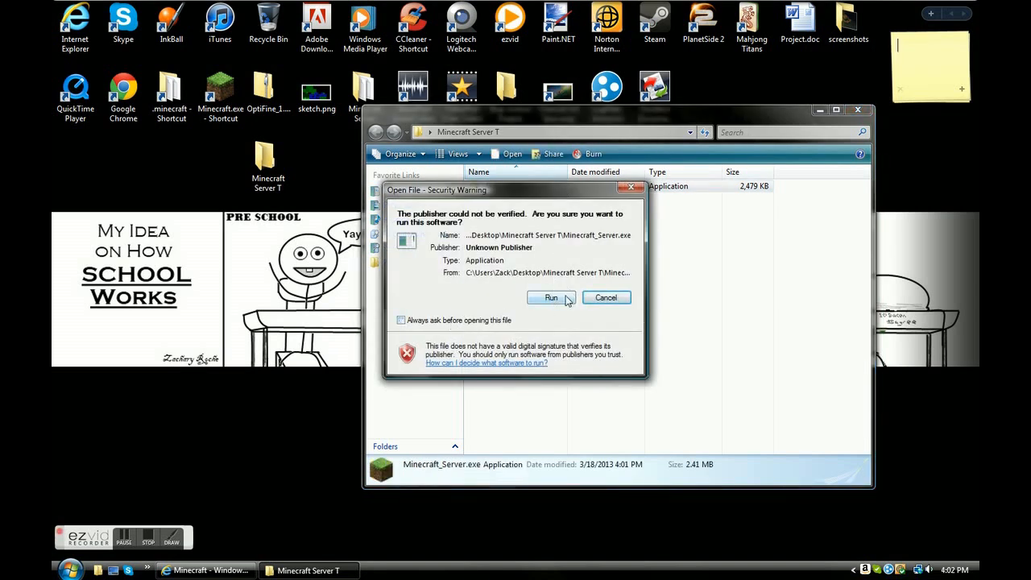
{"action": "left_click", "coordinate": [551, 297]}
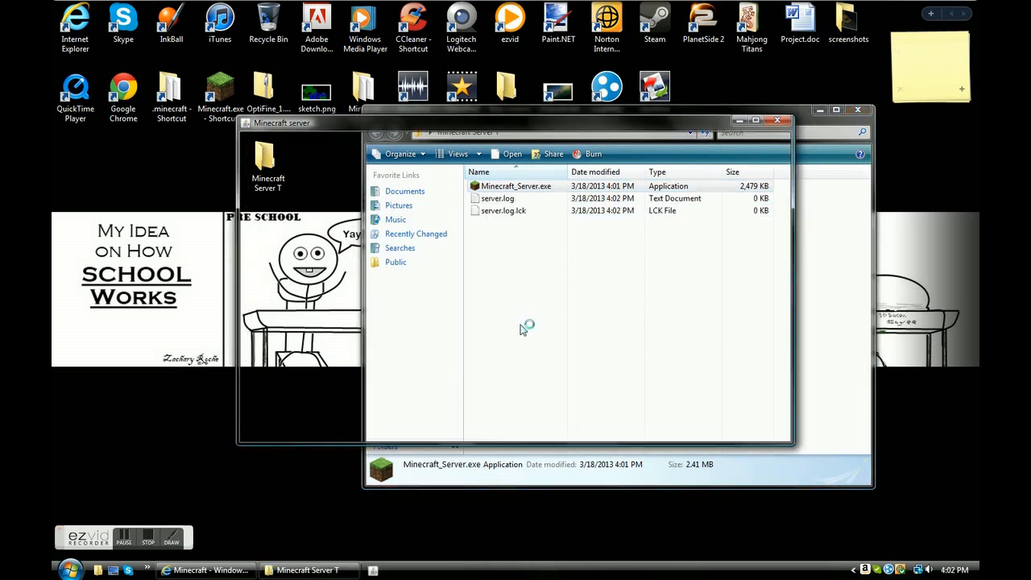
Step: Let the server prepare its spawn area, then shut it down with 'stop'
{"action": "double_click", "coordinate": [516, 185]}
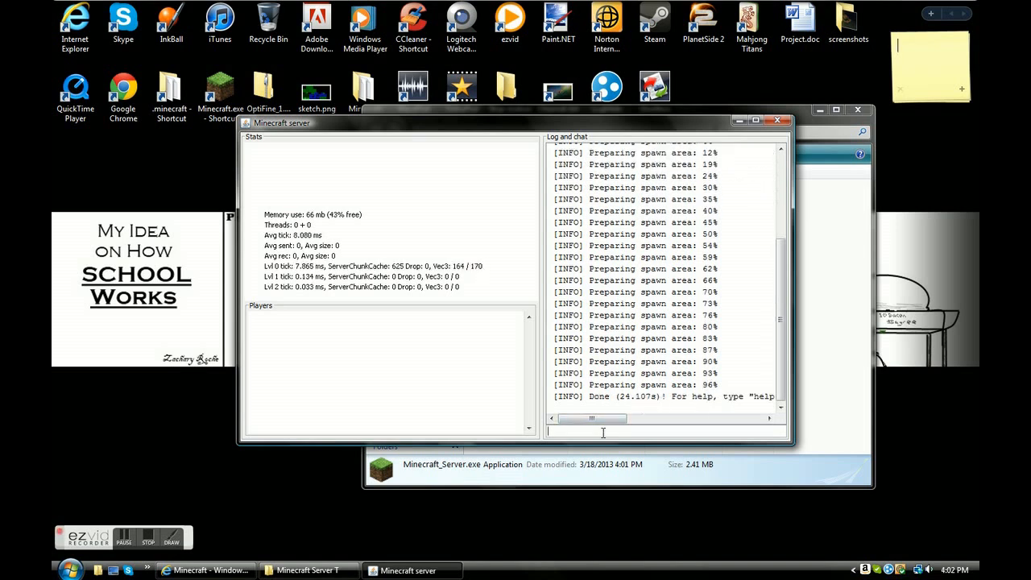
{"action": "type", "text": "s"}
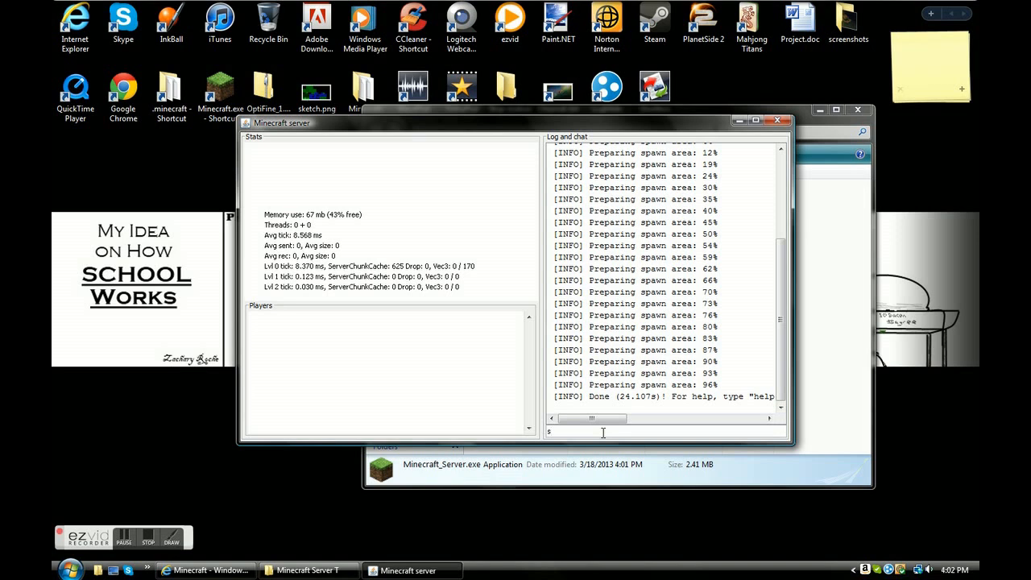
{"action": "type", "text": "stop"}
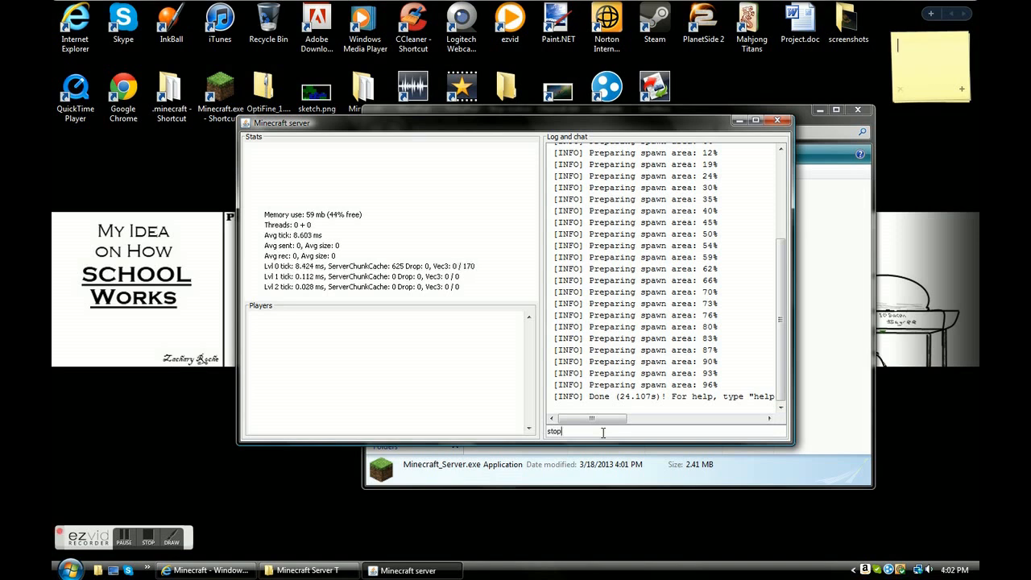
{"action": "key", "text": "enter"}
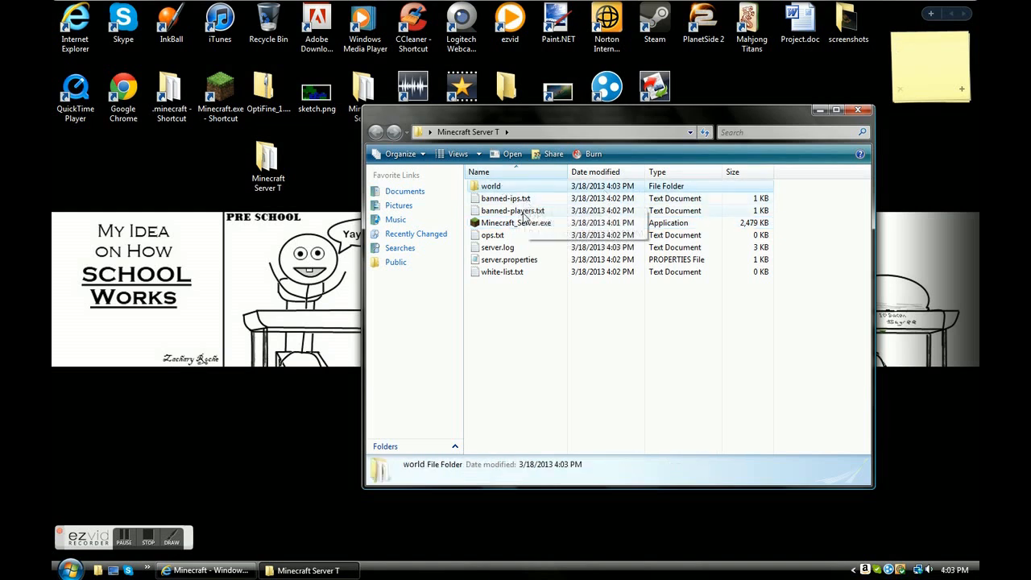
{"action": "mouse_move", "coordinate": [491, 185]}
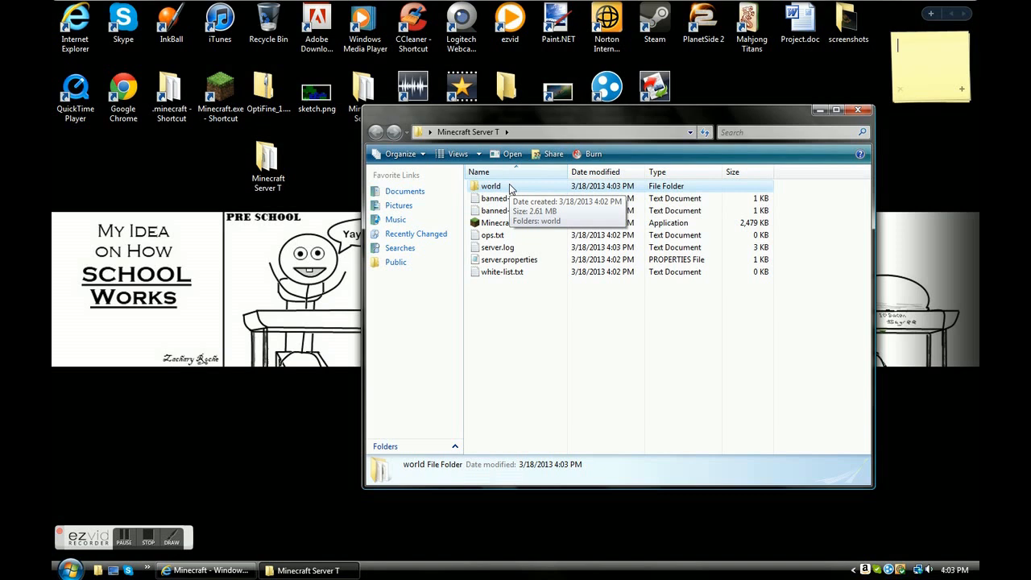
{"action": "mouse_move", "coordinate": [517, 223]}
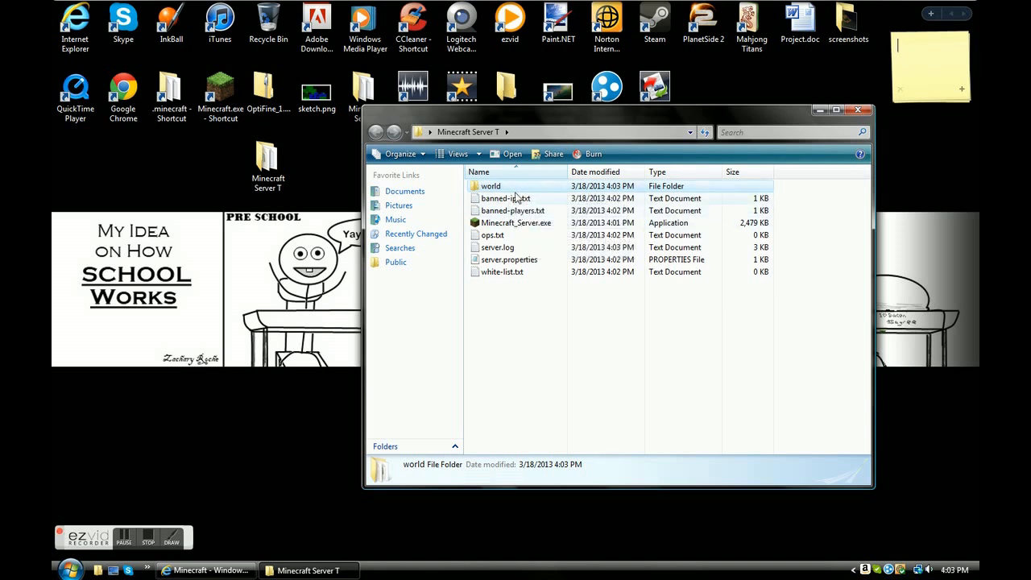
{"action": "mouse_move", "coordinate": [506, 198]}
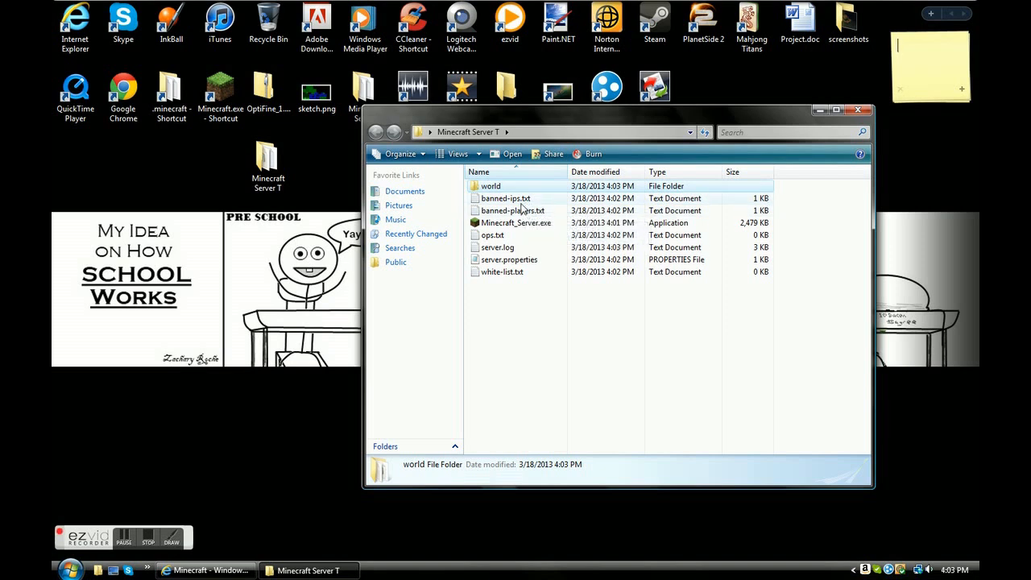
{"action": "mouse_move", "coordinate": [513, 211]}
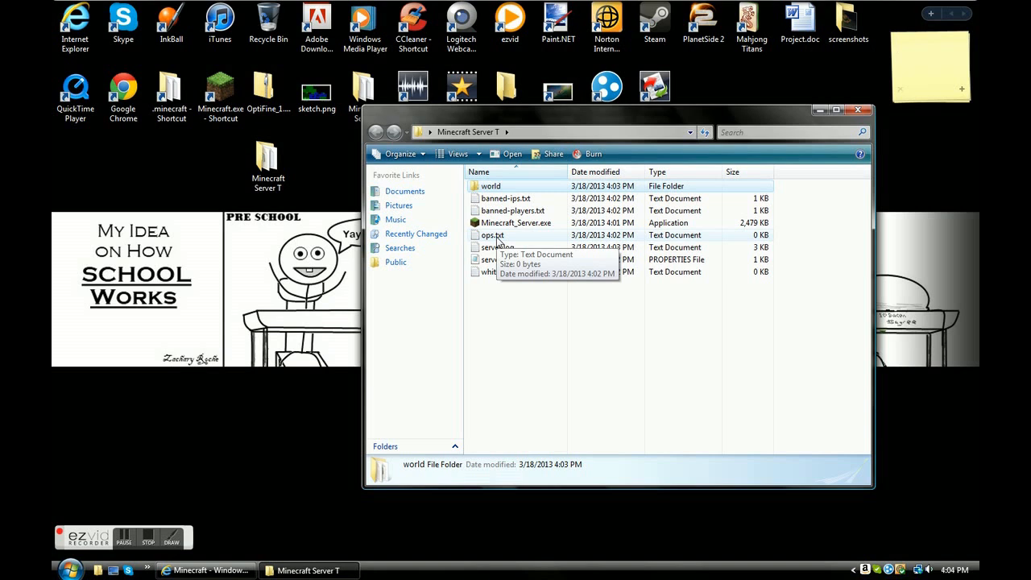
{"action": "mouse_move", "coordinate": [511, 240]}
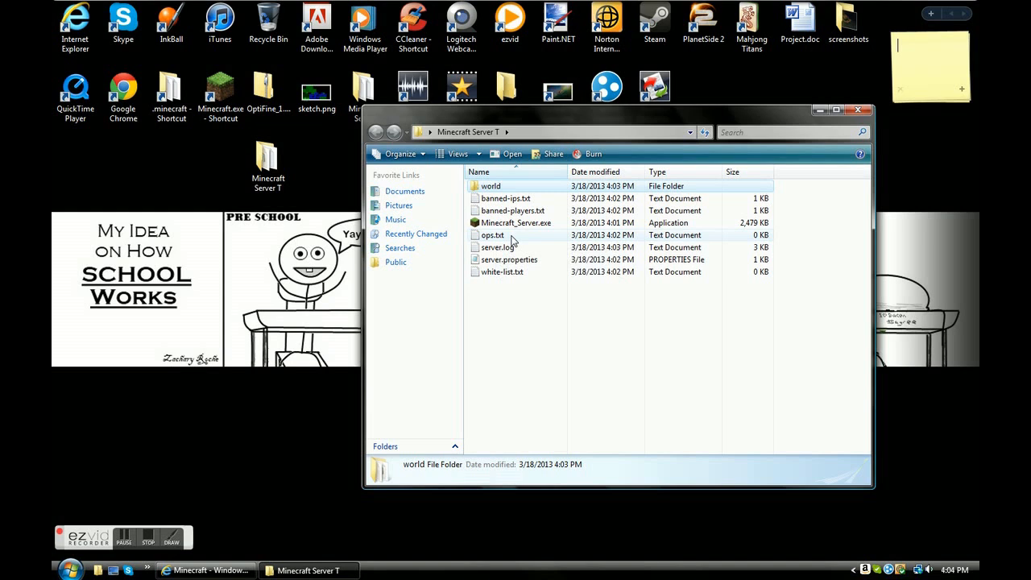
Step: Add TheZackShack and OtherPlayer as operators in ops.txt and close Notepad
{"action": "double_click", "coordinate": [492, 234]}
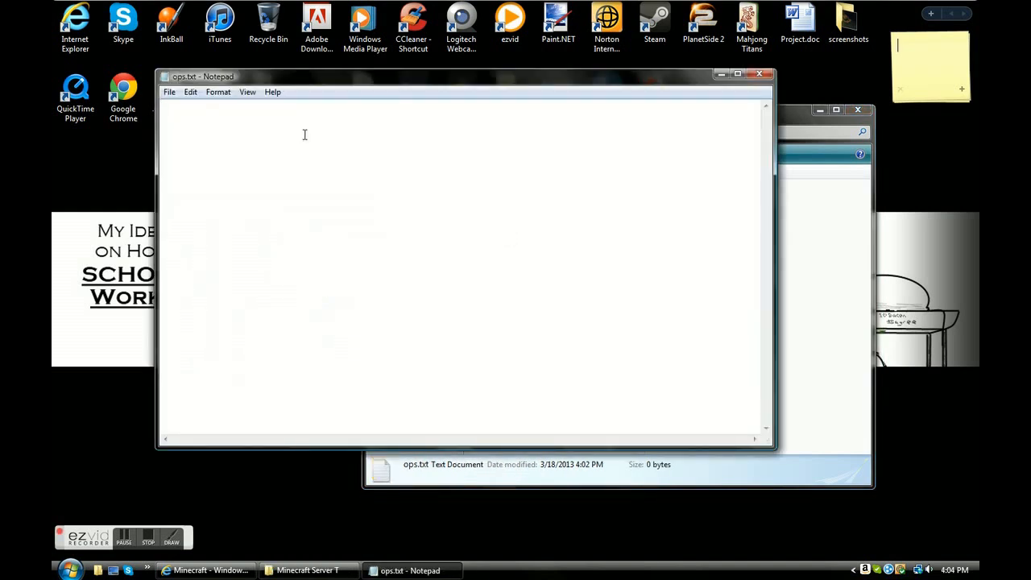
{"action": "type", "text": "TH"}
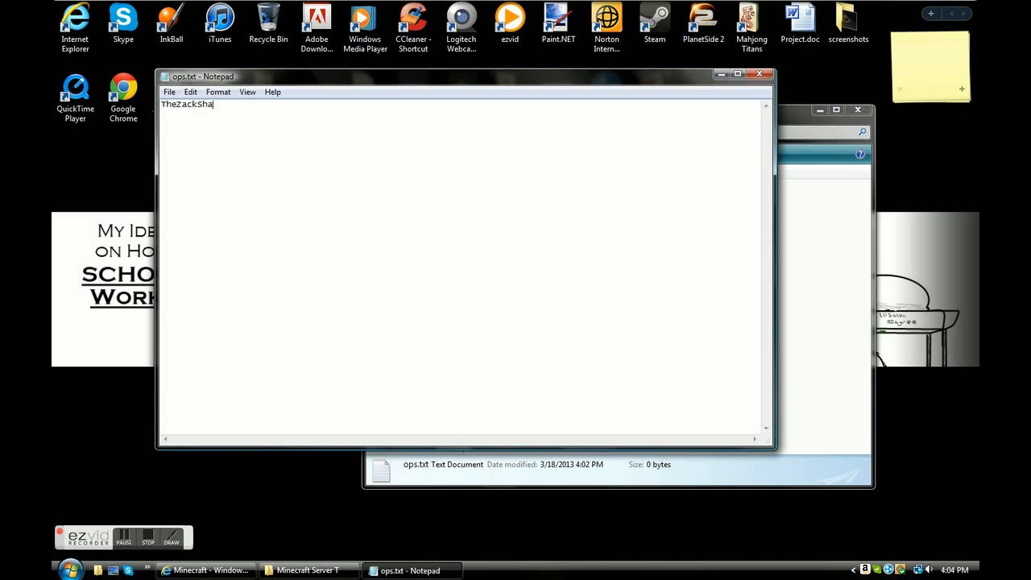
{"action": "type", "text": "ck"}
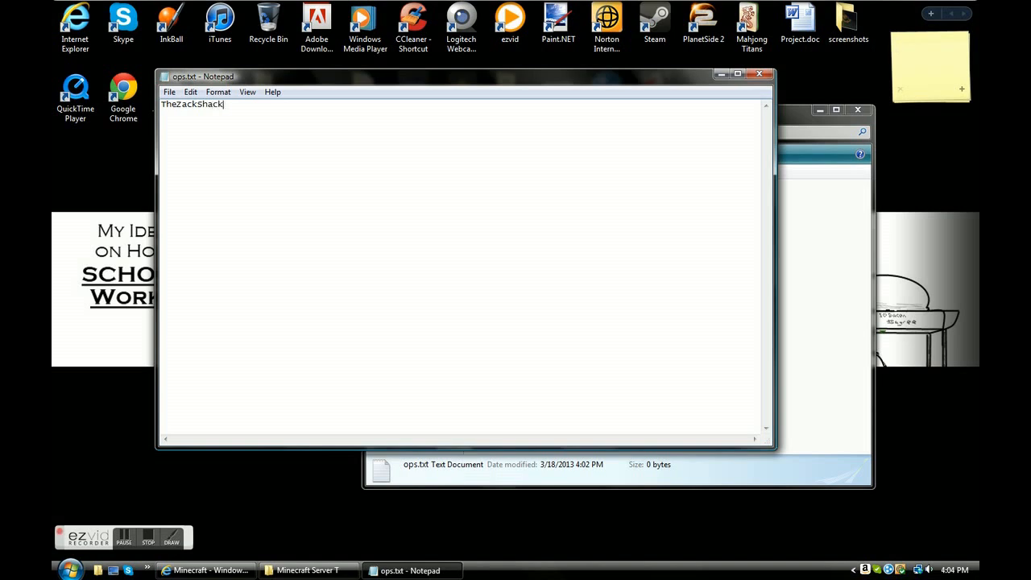
{"action": "type", "text": "a"}
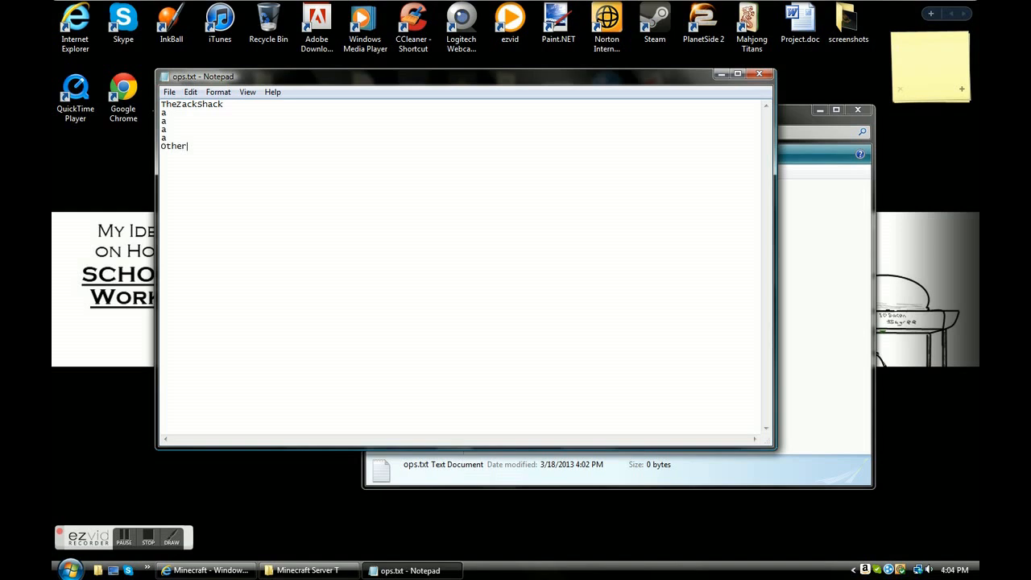
{"action": "type", "text": "Player"}
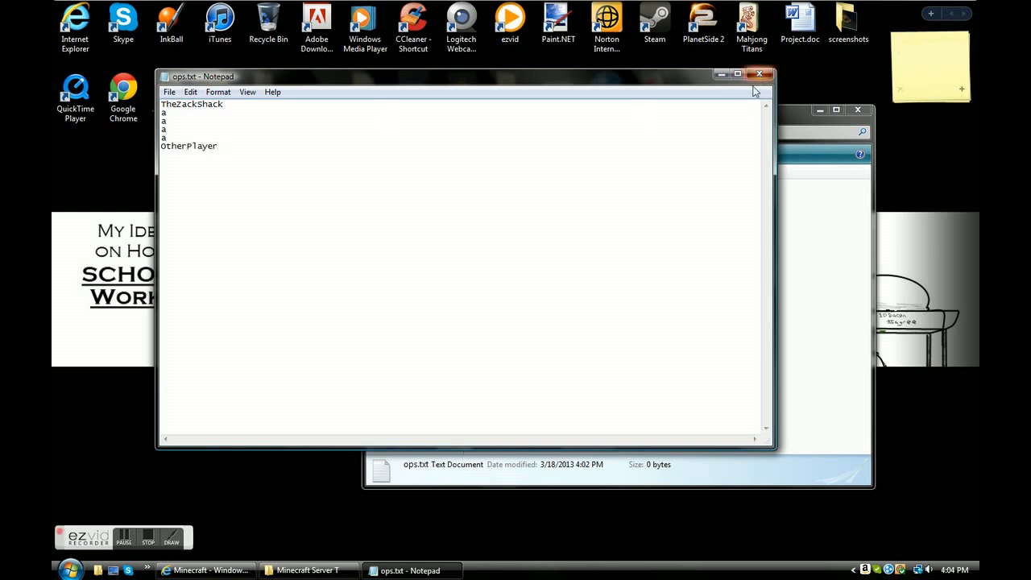
{"action": "left_click", "coordinate": [759, 74]}
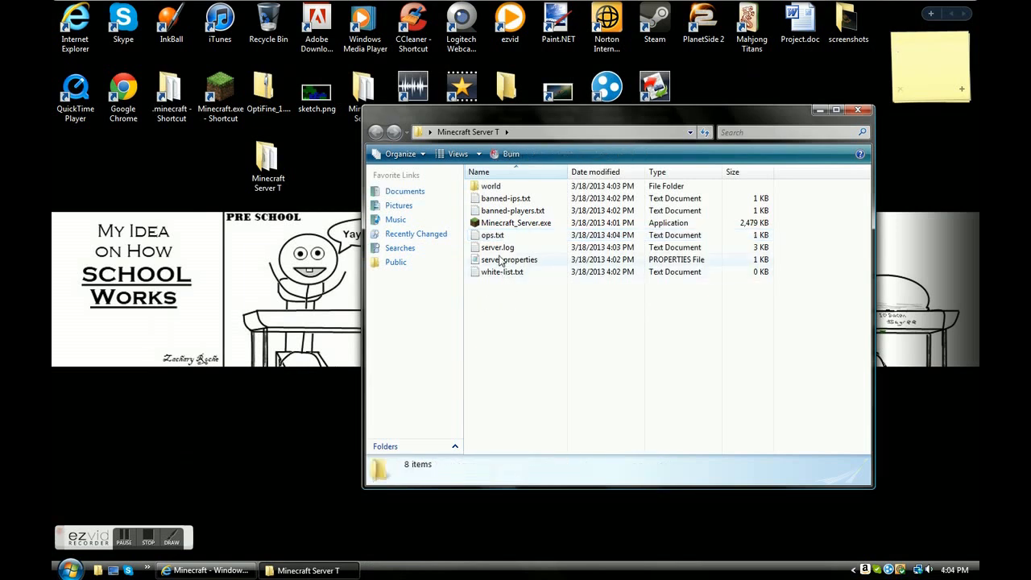
{"action": "mouse_move", "coordinate": [497, 247]}
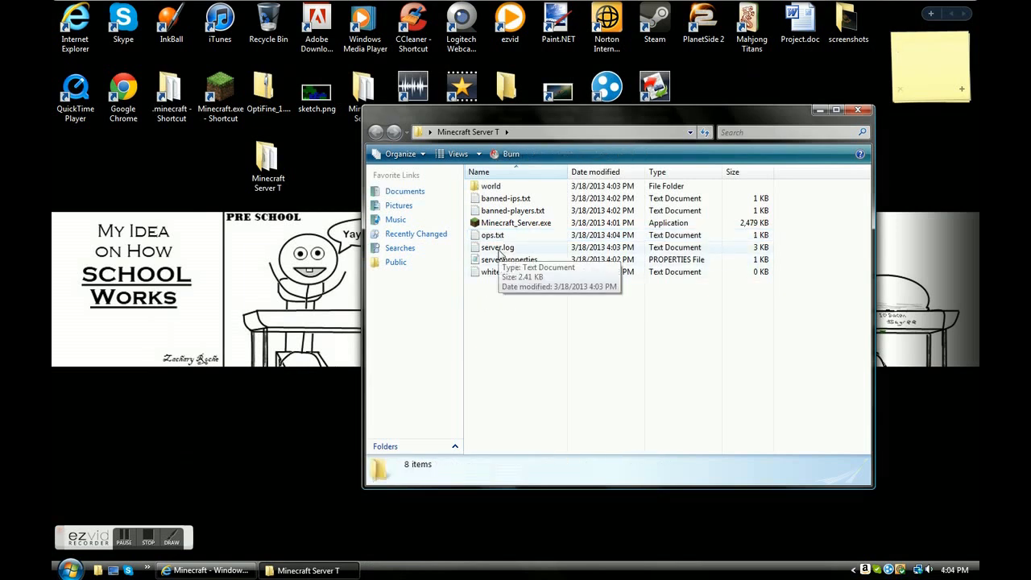
{"action": "double_click", "coordinate": [497, 248]}
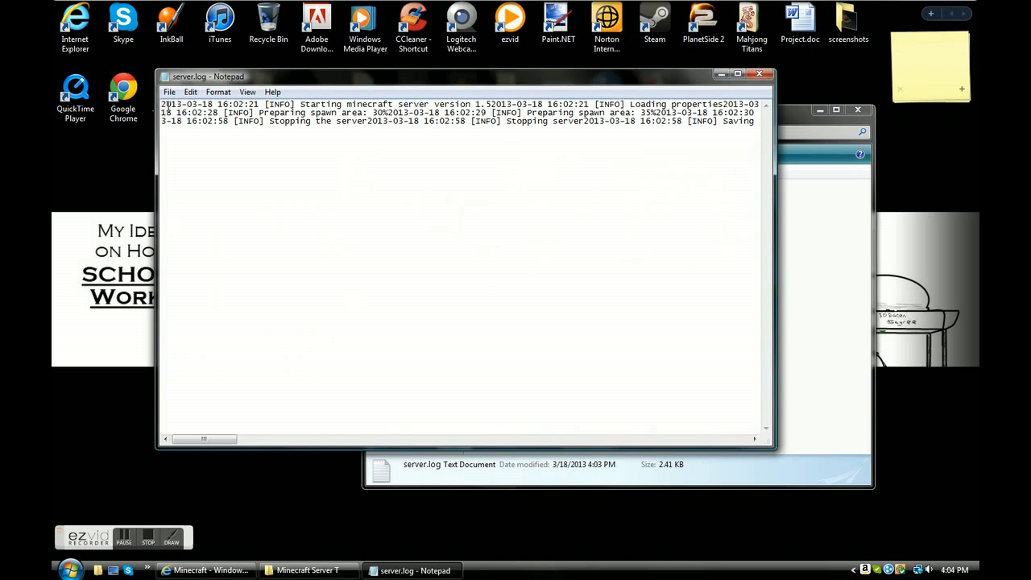
{"action": "key", "text": "ctrl+a"}
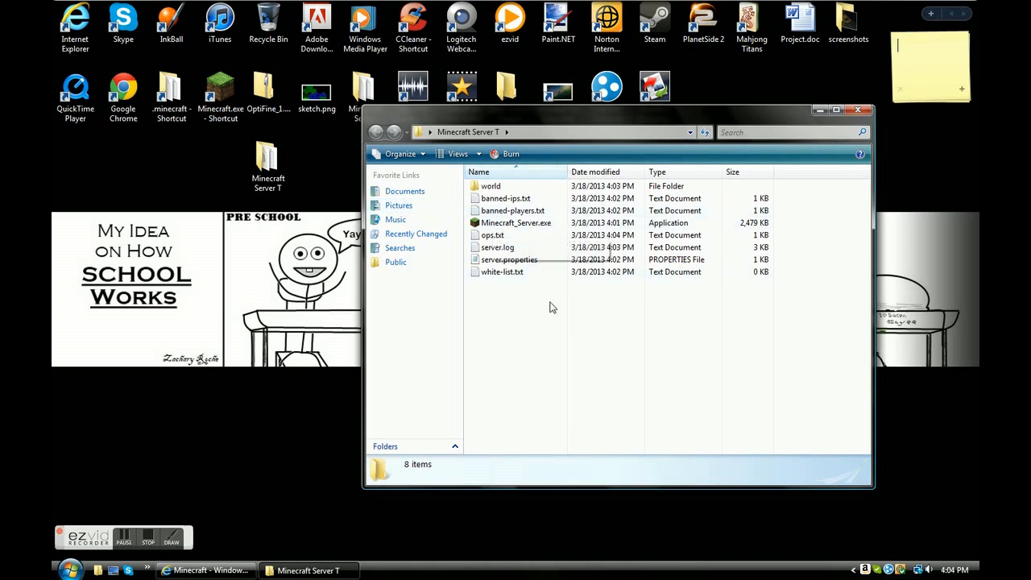
{"action": "left_click", "coordinate": [508, 259]}
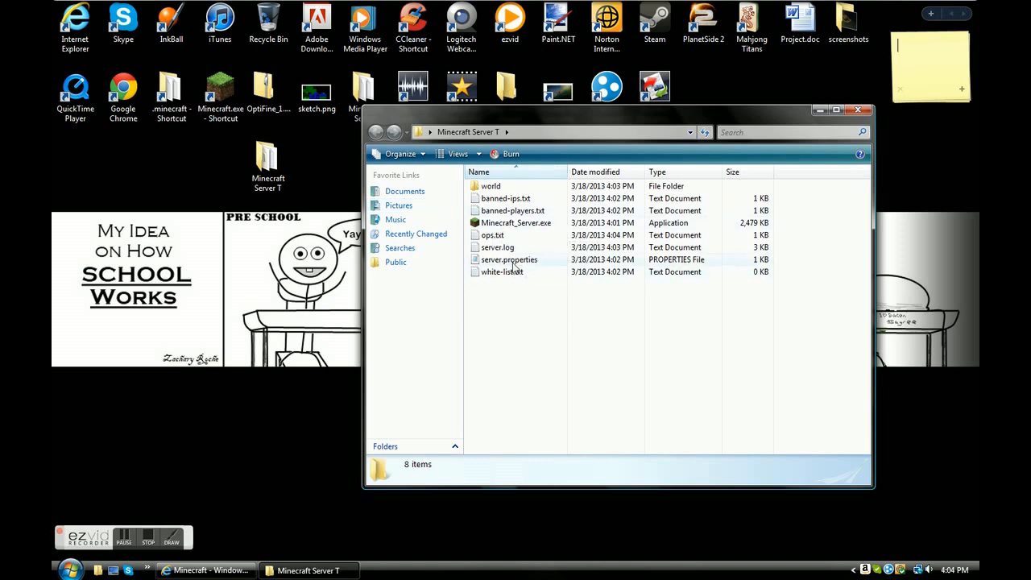
Step: In server.properties, set difficulty to 1 and motd to 'Welcome to my server new person!'
{"action": "double_click", "coordinate": [509, 259]}
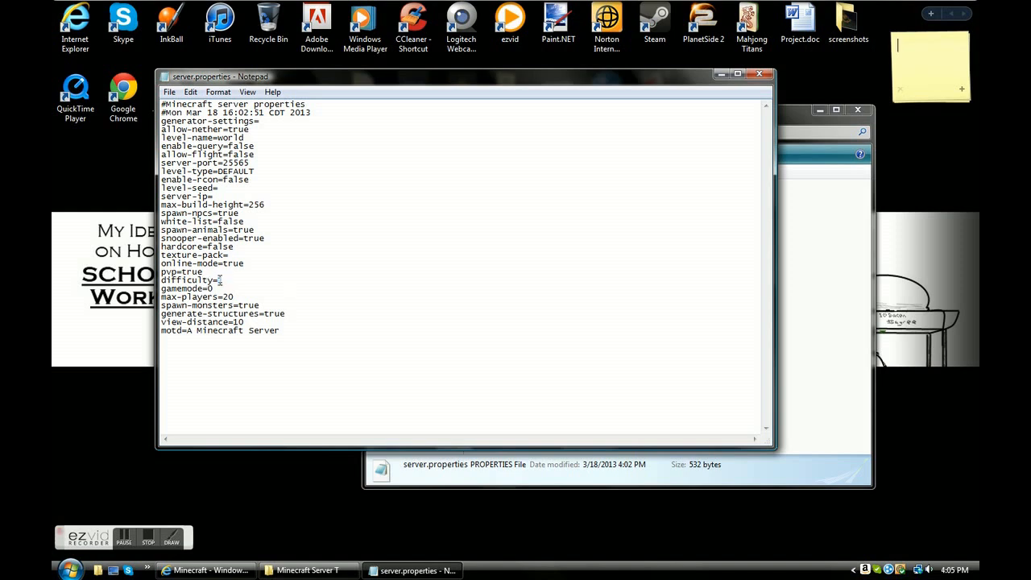
{"action": "type", "text": "1"}
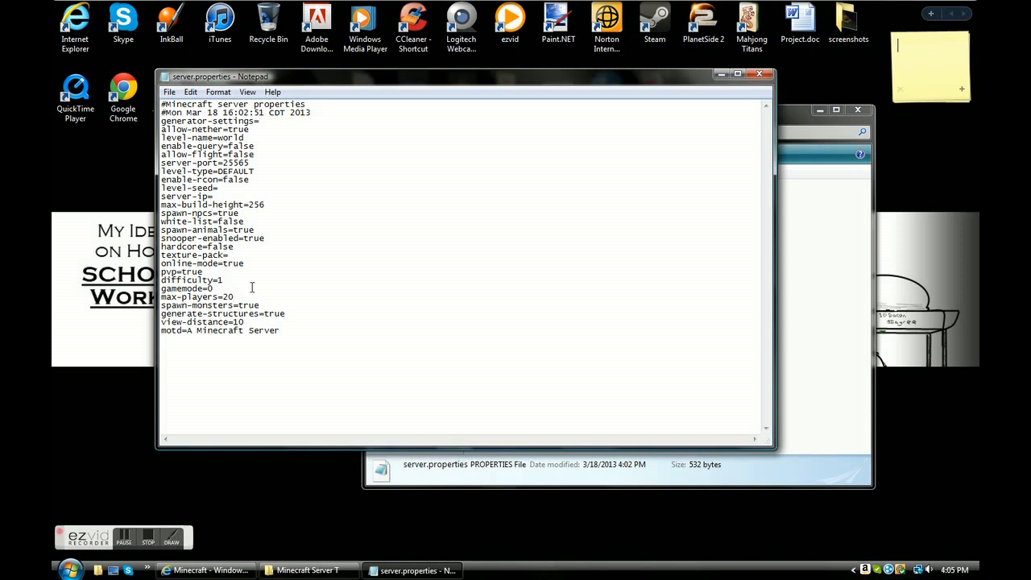
{"action": "key", "text": "BackSpace"}
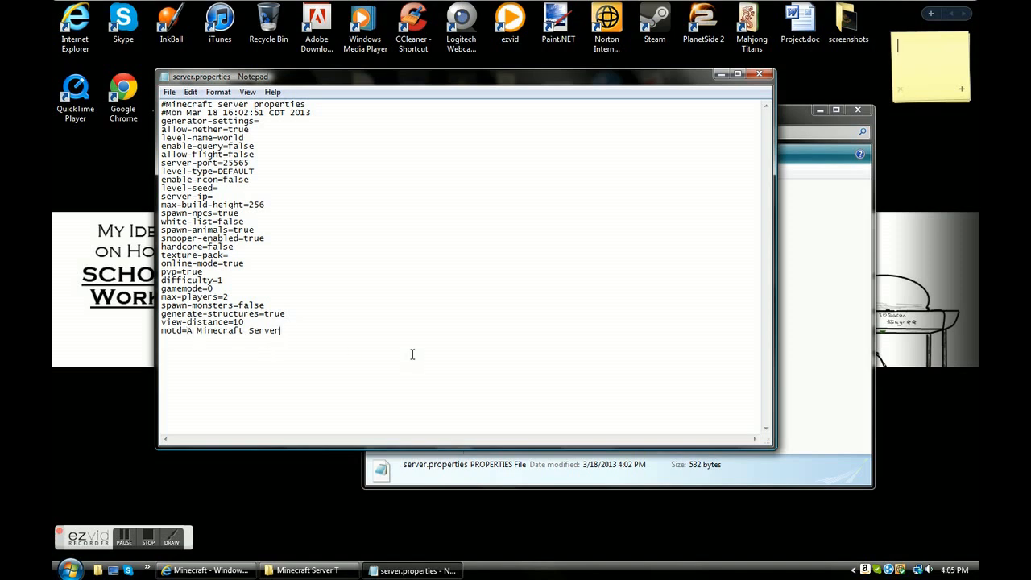
{"action": "mouse_move", "coordinate": [399, 353]}
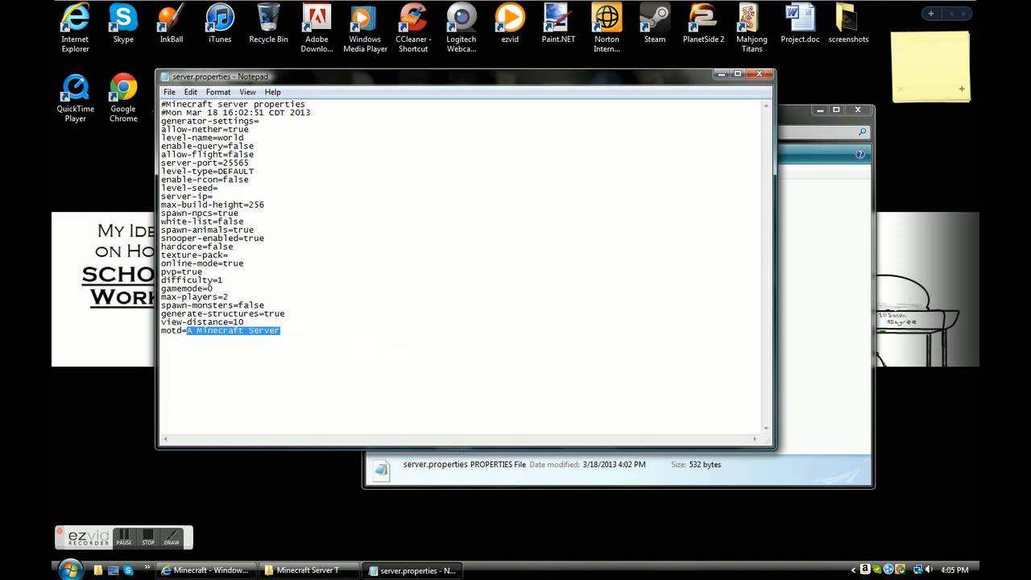
{"action": "type", "text": "Welcome to my s"}
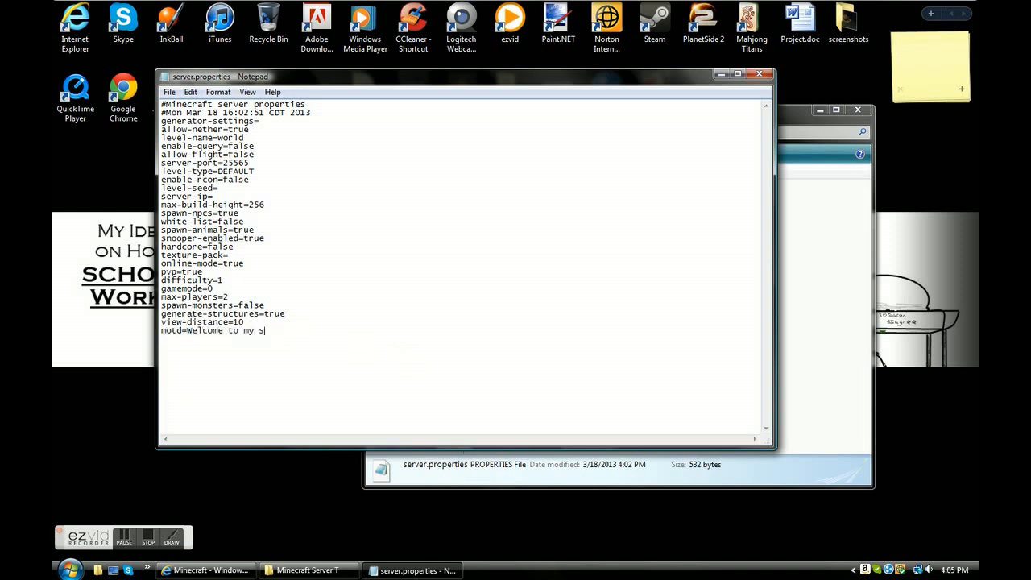
{"action": "type", "text": "erver"}
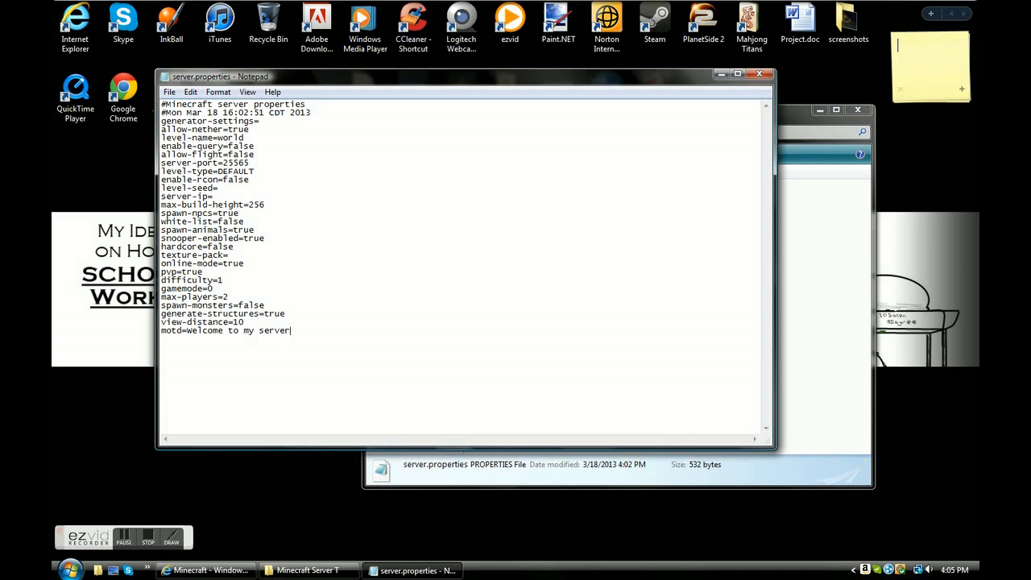
{"action": "type", "text": "new perso"}
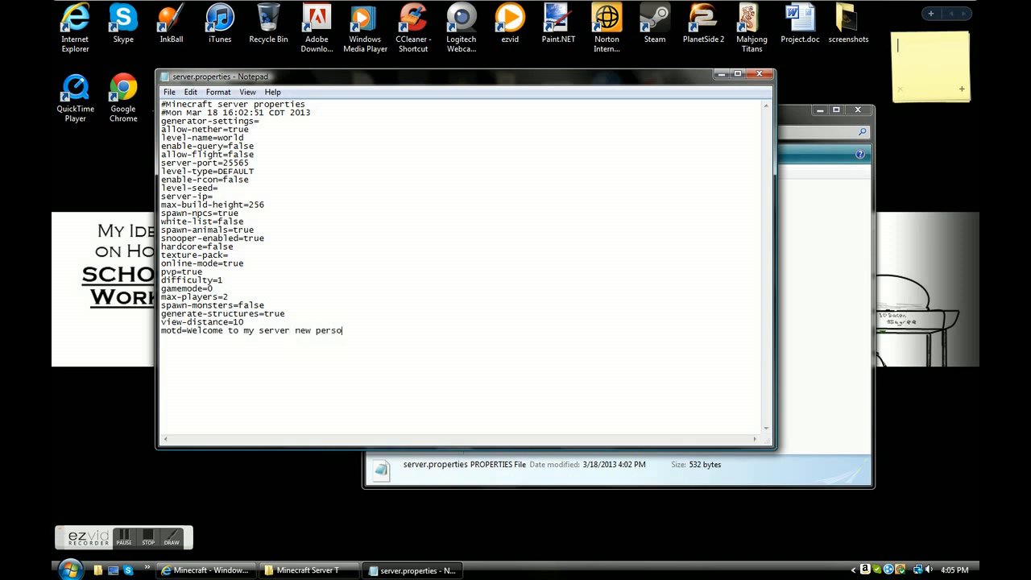
{"action": "type", "text": "n!"}
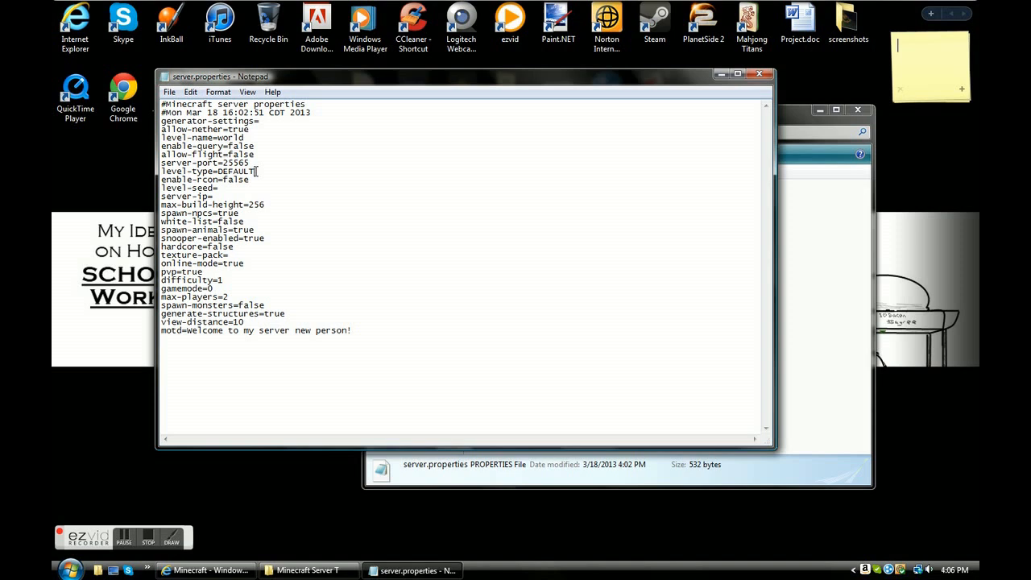
Step: Set pvp to false and save server.properties on closing
{"action": "double_click", "coordinate": [235, 171]}
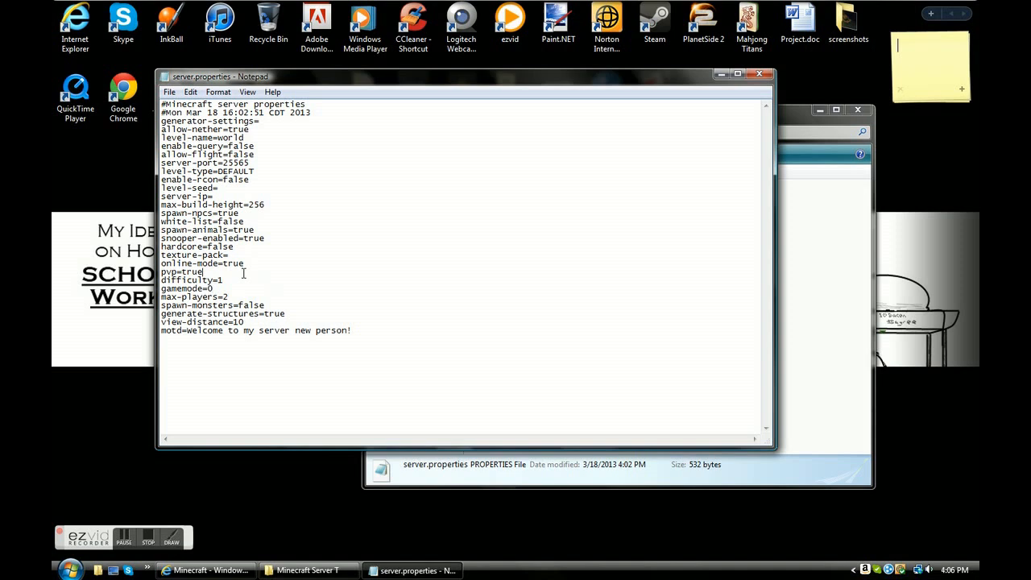
{"action": "double_click", "coordinate": [192, 271]}
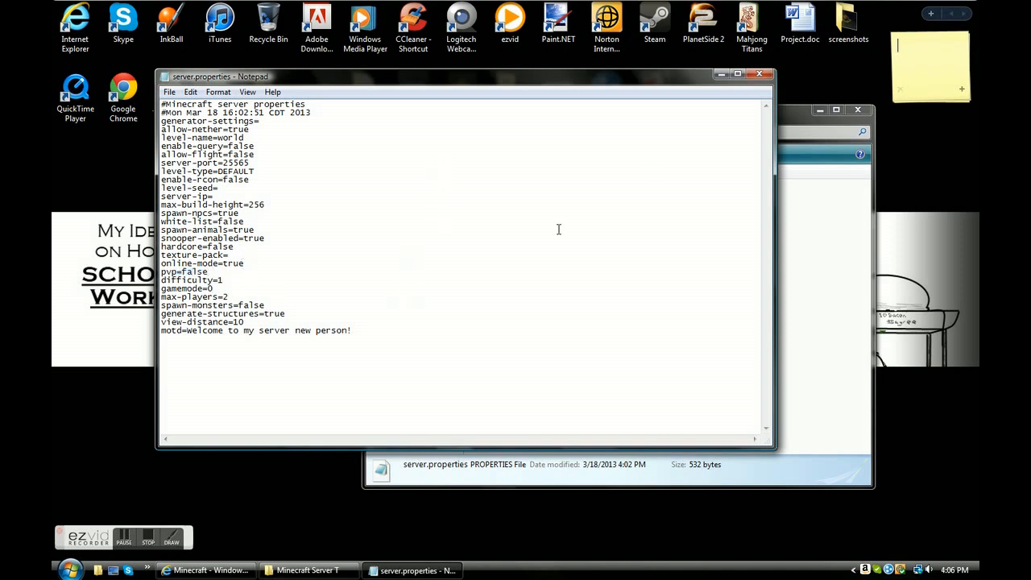
{"action": "left_click", "coordinate": [758, 74]}
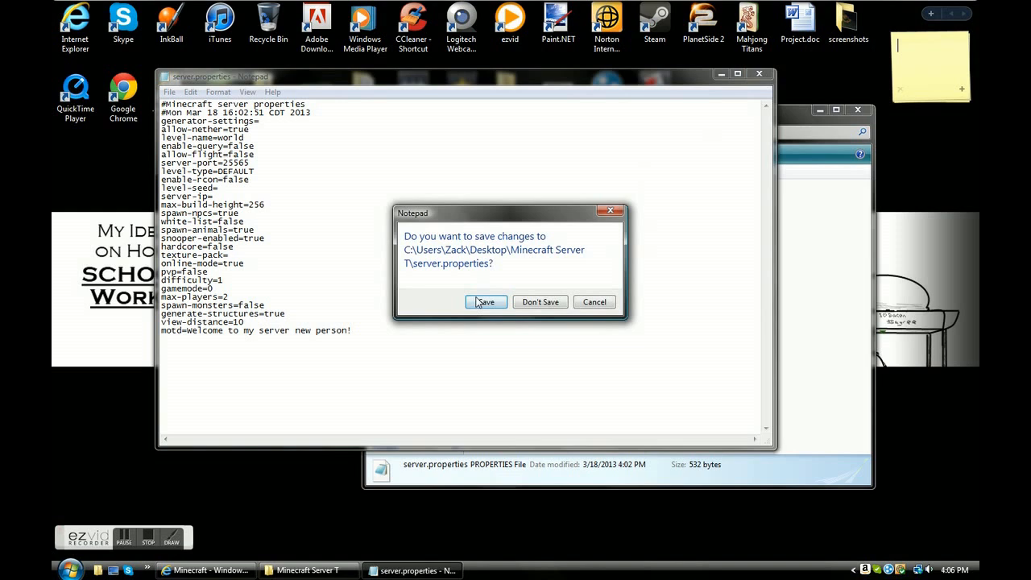
{"action": "left_click", "coordinate": [486, 301]}
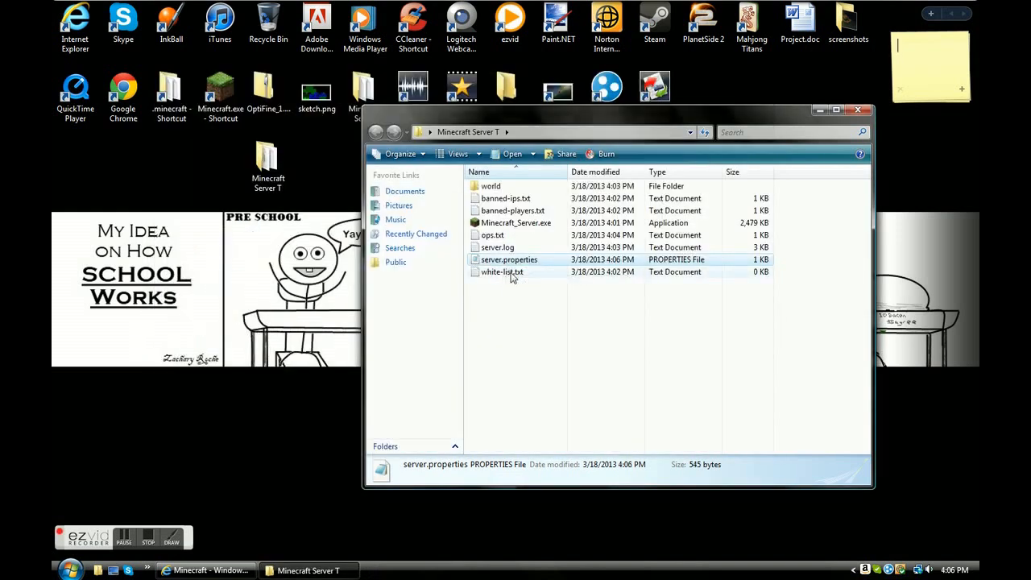
Step: Add TheZackShack and Epicname3000 on separate lines to white-list.txt and save it
{"action": "double_click", "coordinate": [501, 271]}
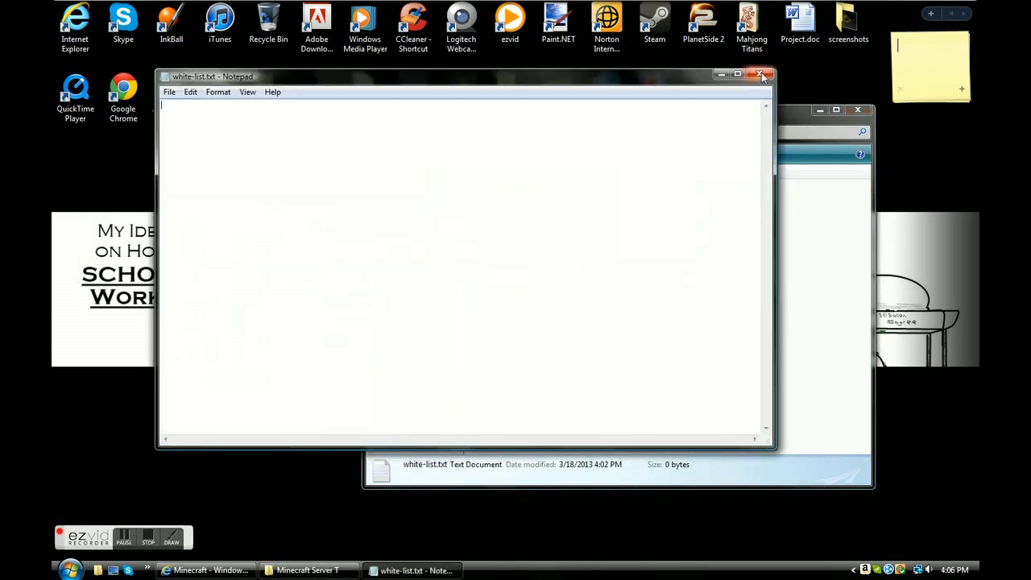
{"action": "left_click", "coordinate": [760, 75]}
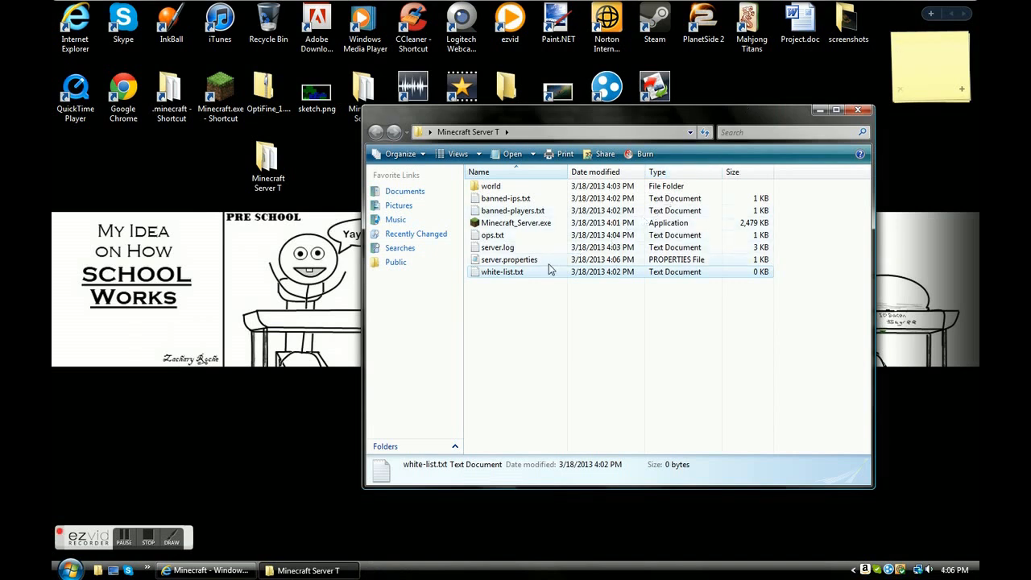
{"action": "double_click", "coordinate": [502, 271]}
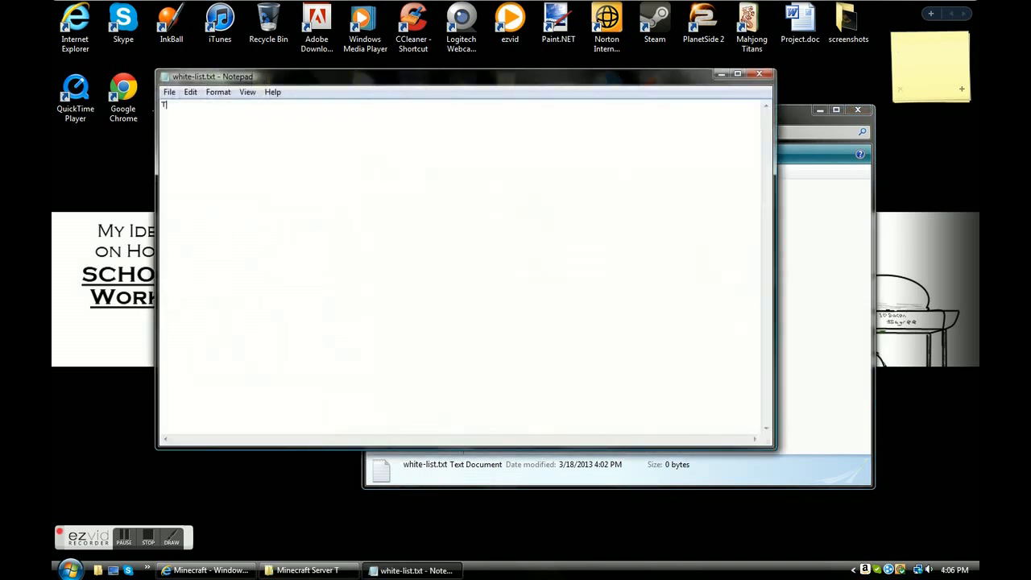
{"action": "type", "text": "heZacks"}
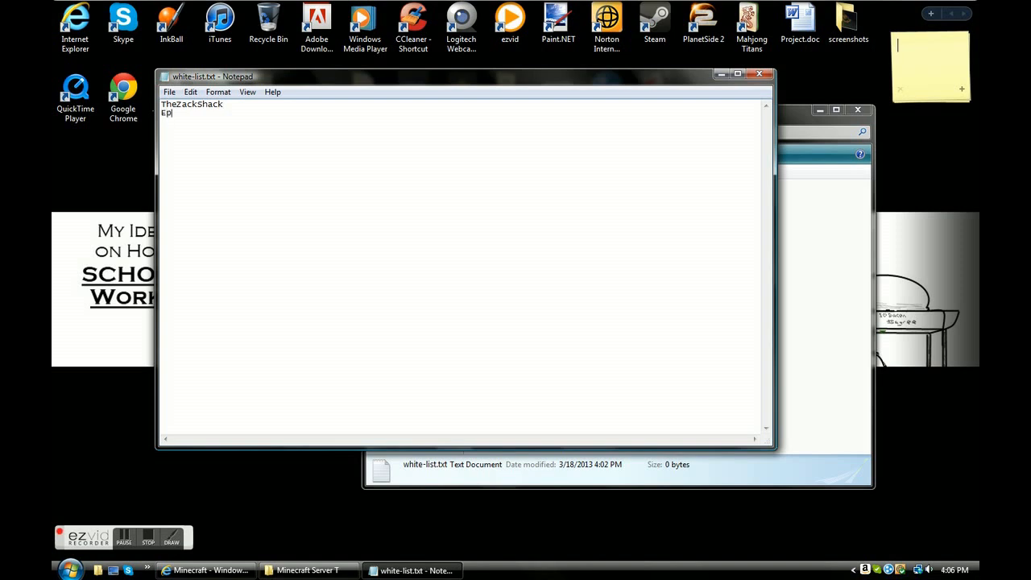
{"action": "type", "text": "picname3000"}
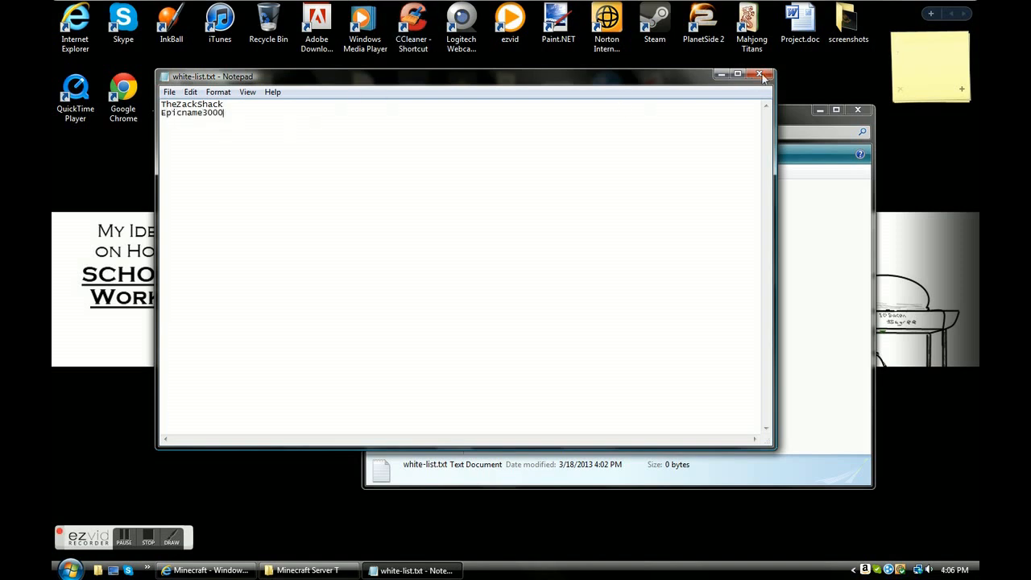
{"action": "left_click", "coordinate": [760, 75]}
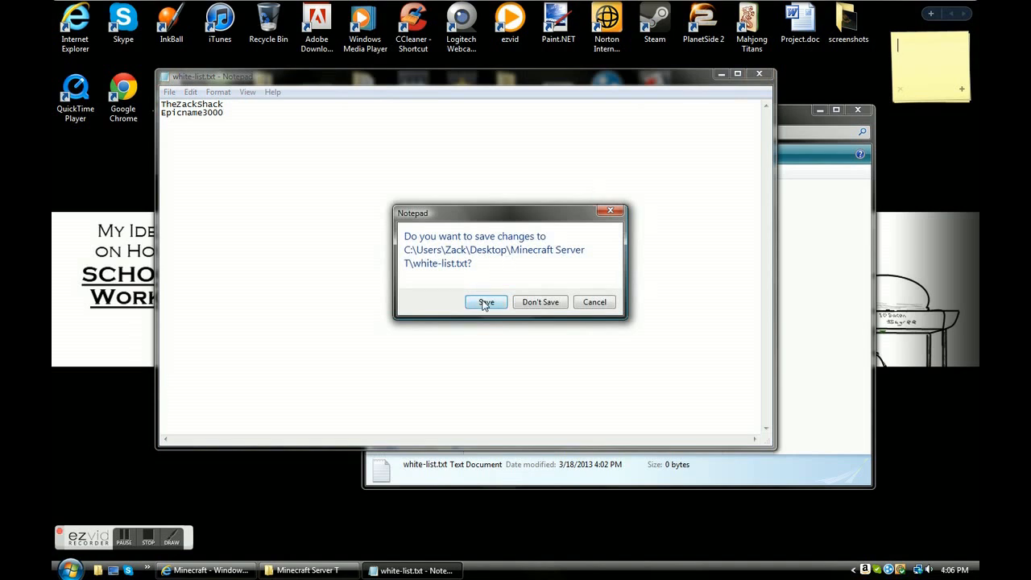
{"action": "left_click", "coordinate": [486, 302]}
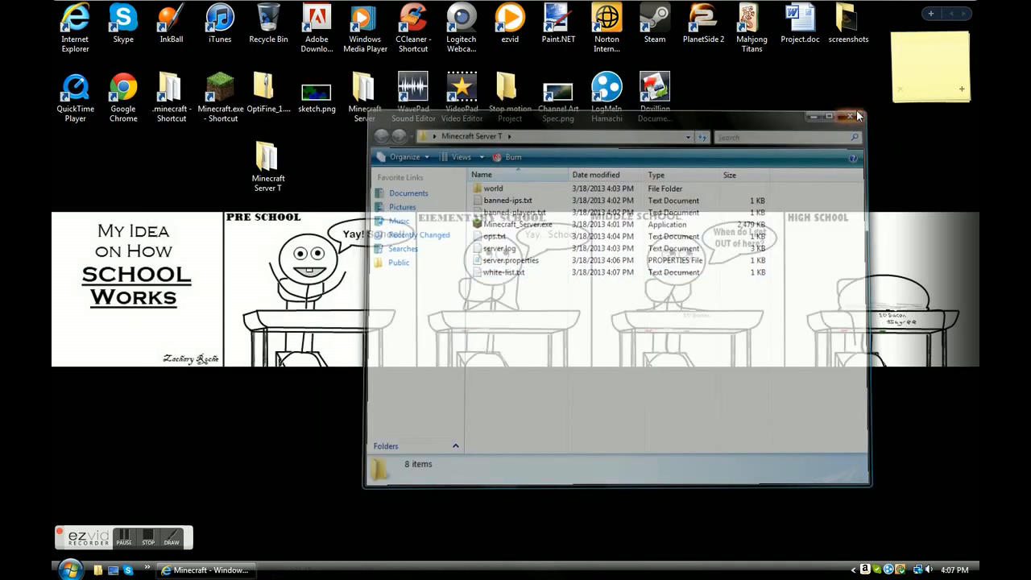
Step: Close the server folder and browse the LogMeIn Hamachi product page
{"action": "left_click", "coordinate": [850, 116]}
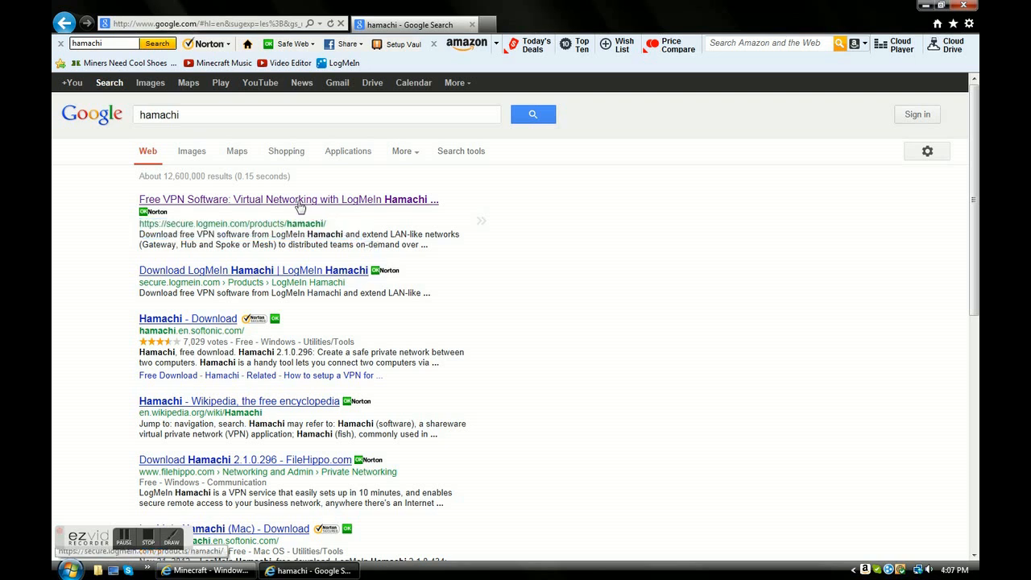
{"action": "left_click", "coordinate": [288, 199]}
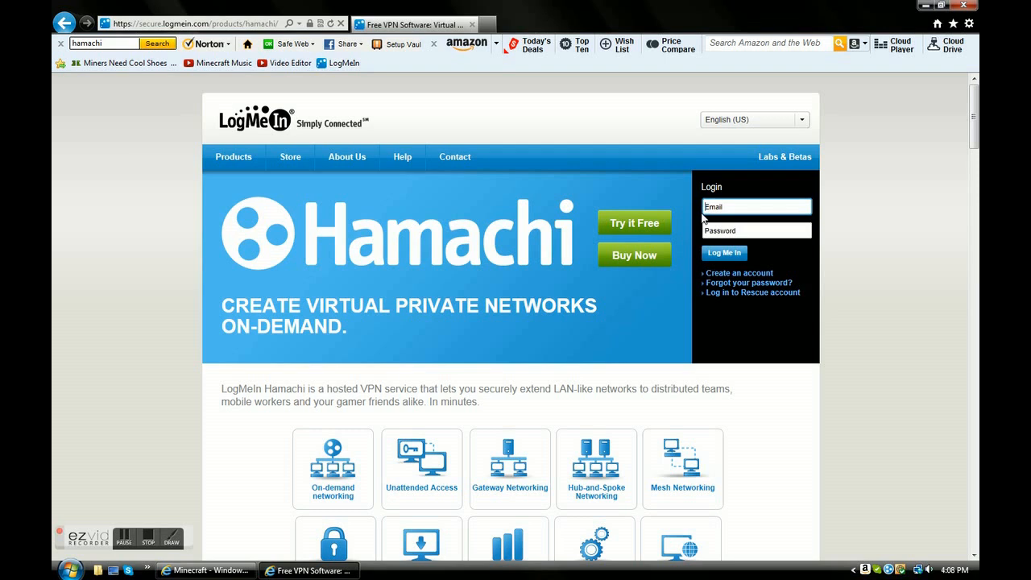
{"action": "left_click", "coordinate": [756, 207]}
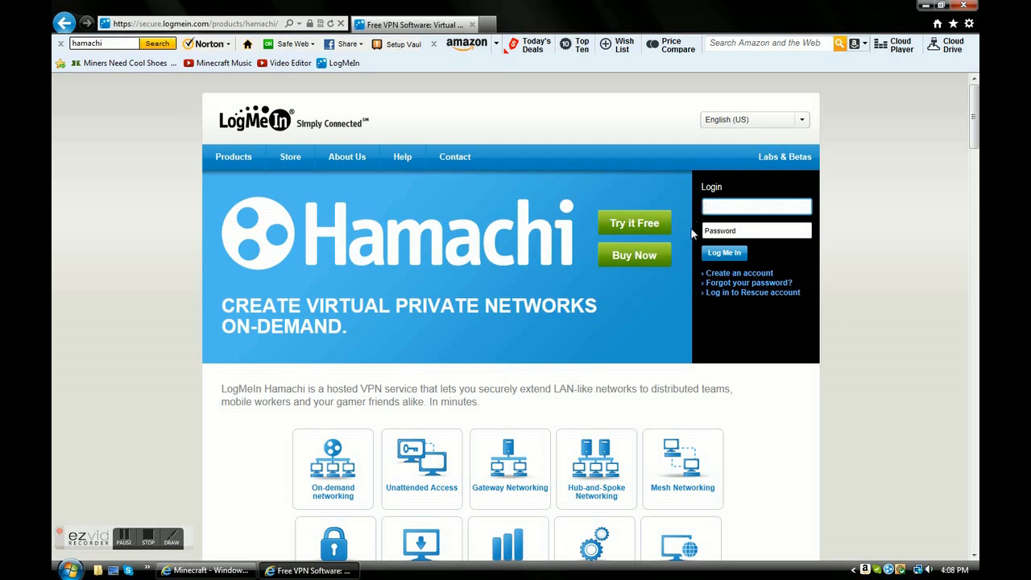
{"action": "left_click", "coordinate": [755, 206]}
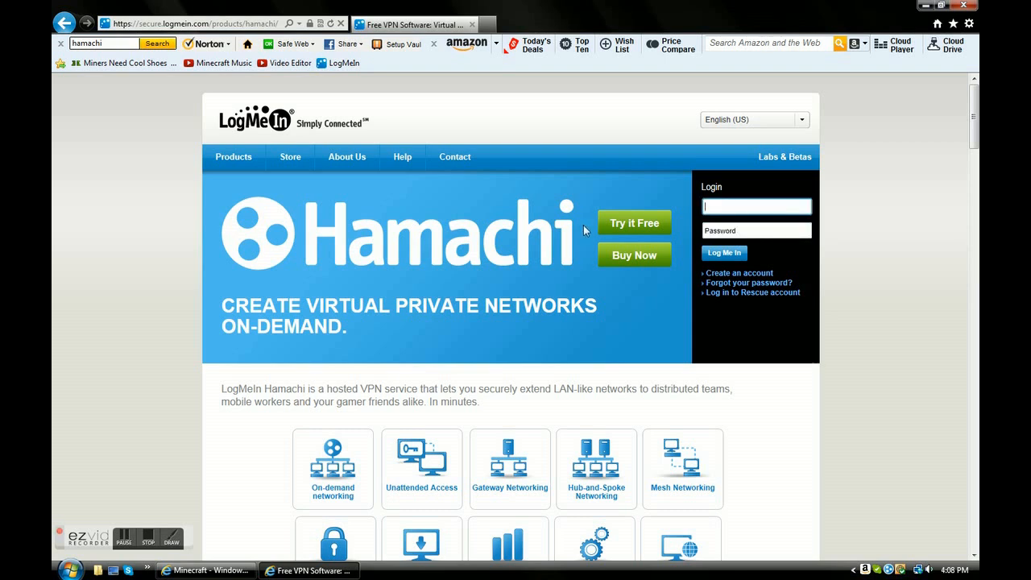
{"action": "mouse_move", "coordinate": [880, 574]}
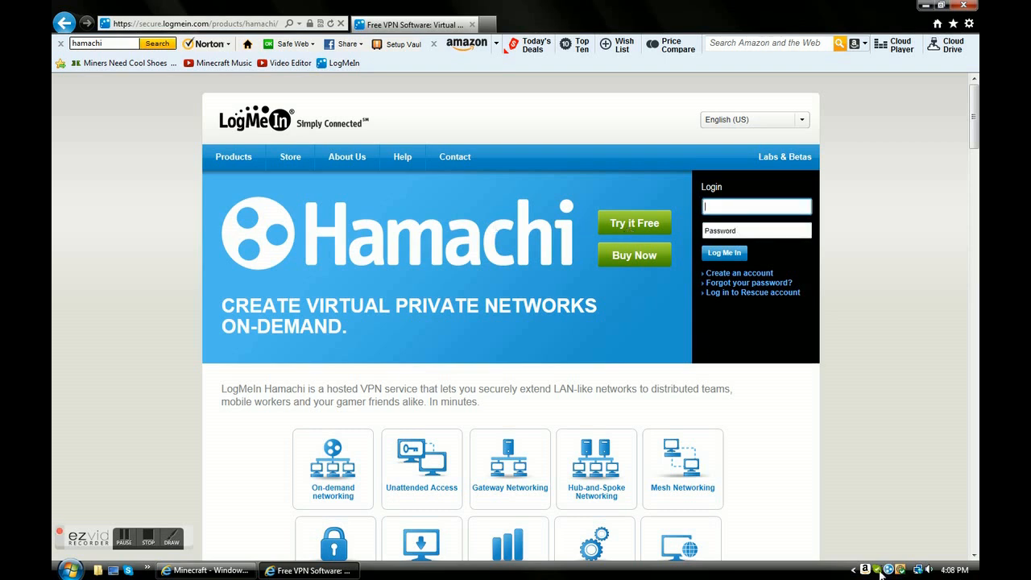
{"action": "mouse_move", "coordinate": [914, 15]}
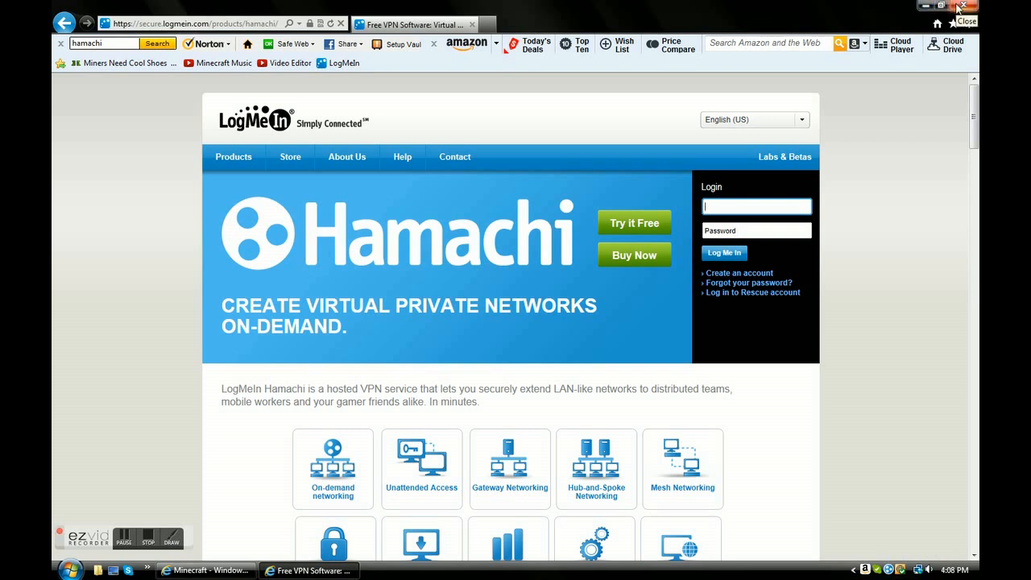
{"action": "scroll", "scroll_direction": "down", "scroll_amount": 3}
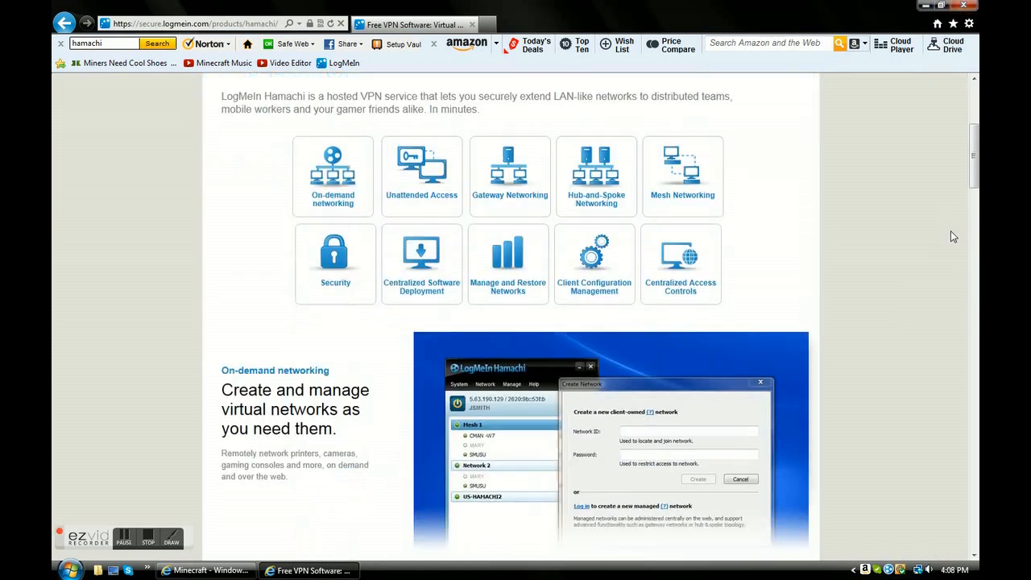
{"action": "scroll", "scroll_direction": "up", "scroll_amount": 3}
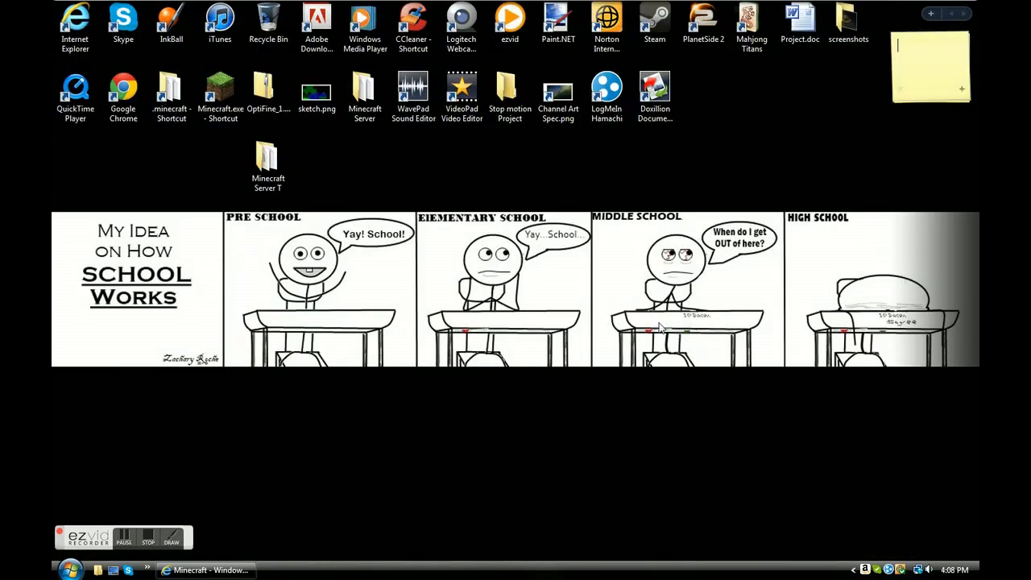
{"action": "mouse_move", "coordinate": [890, 570]}
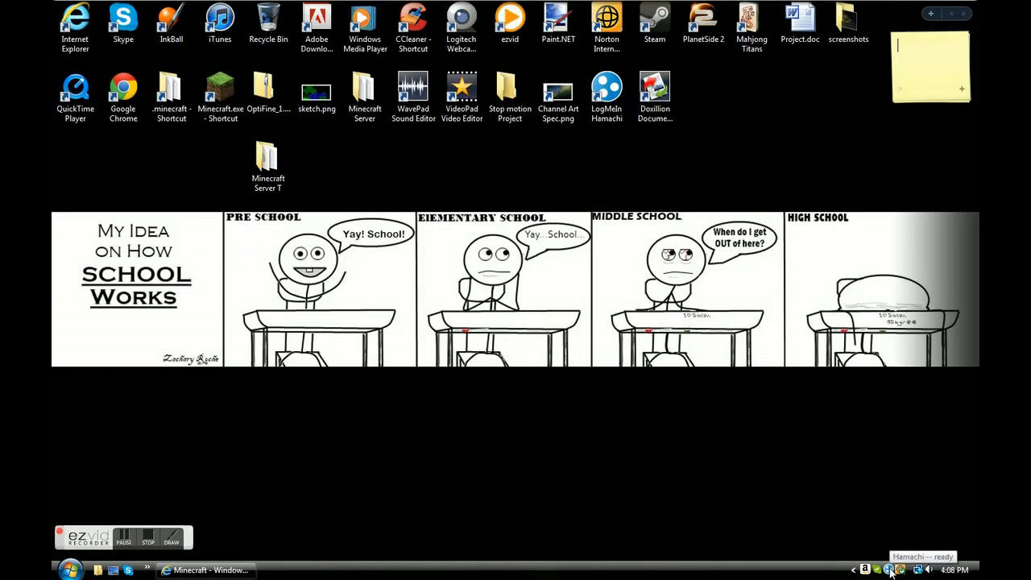
{"action": "left_click", "coordinate": [889, 569]}
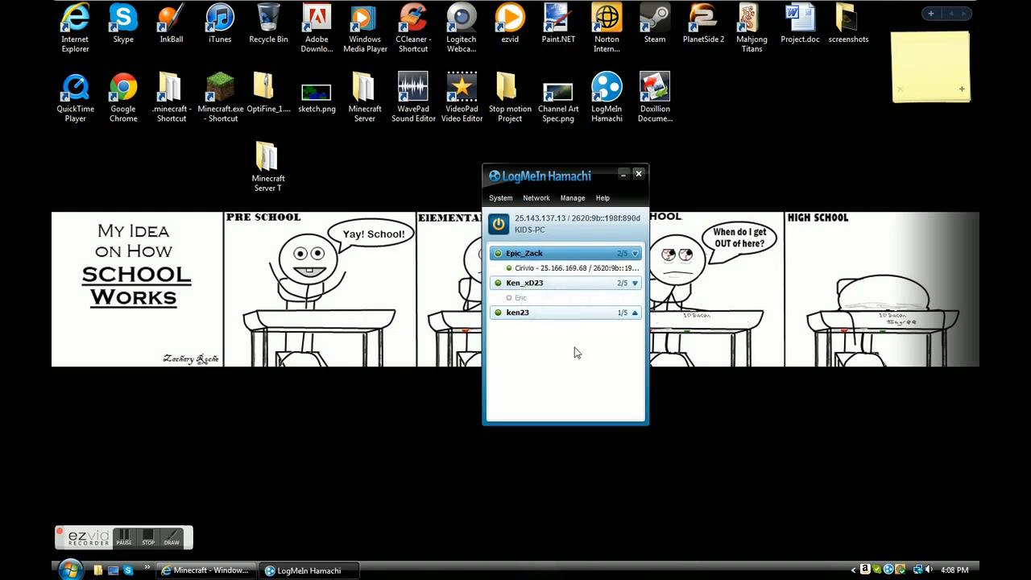
{"action": "mouse_move", "coordinate": [576, 359]}
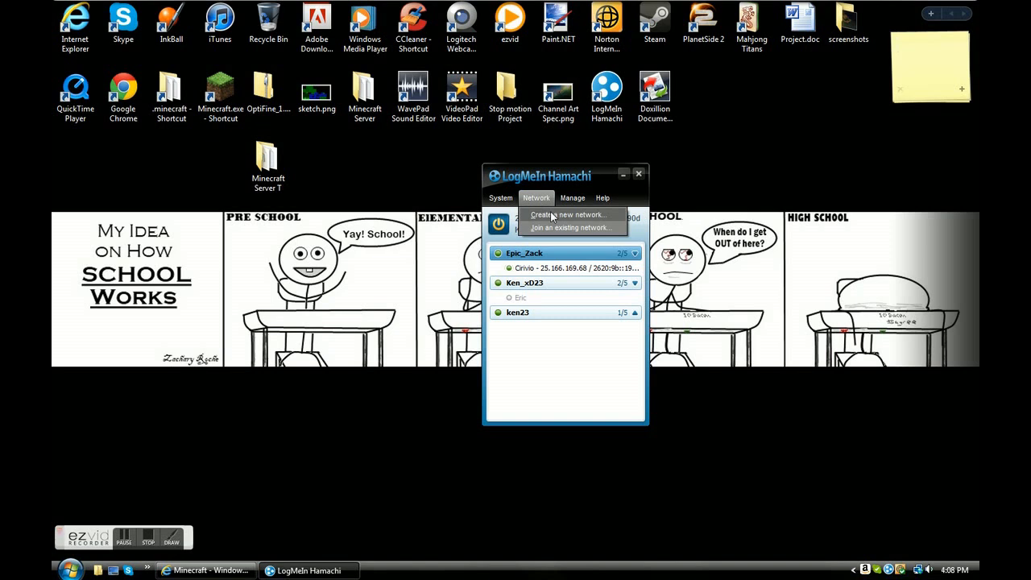
{"action": "mouse_move", "coordinate": [556, 227]}
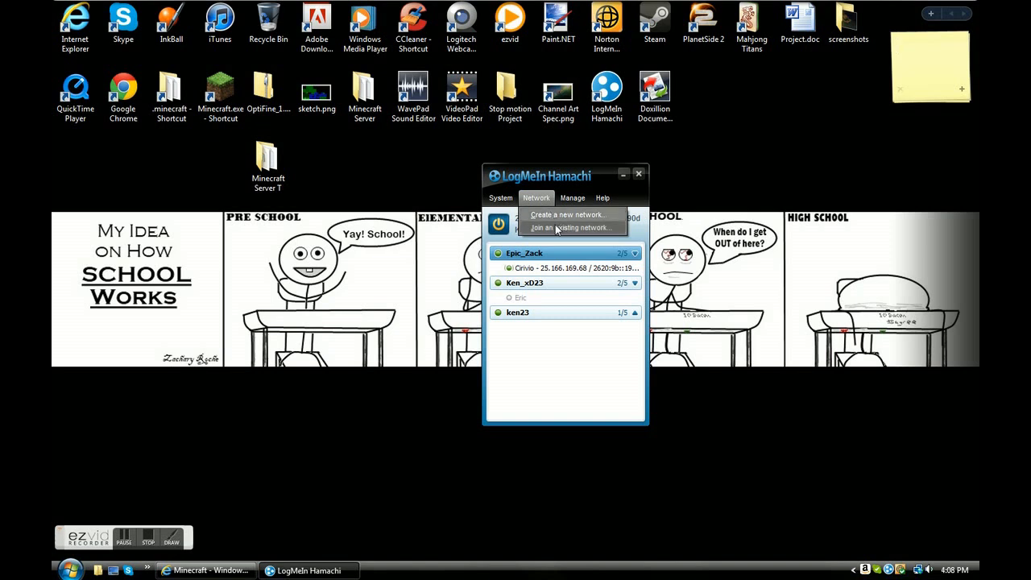
{"action": "left_click", "coordinate": [568, 214]}
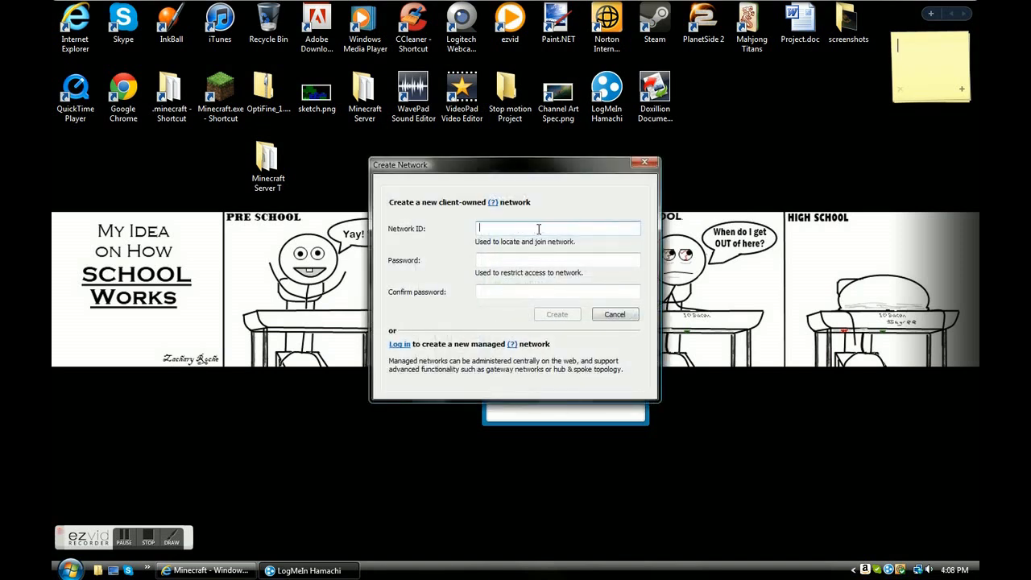
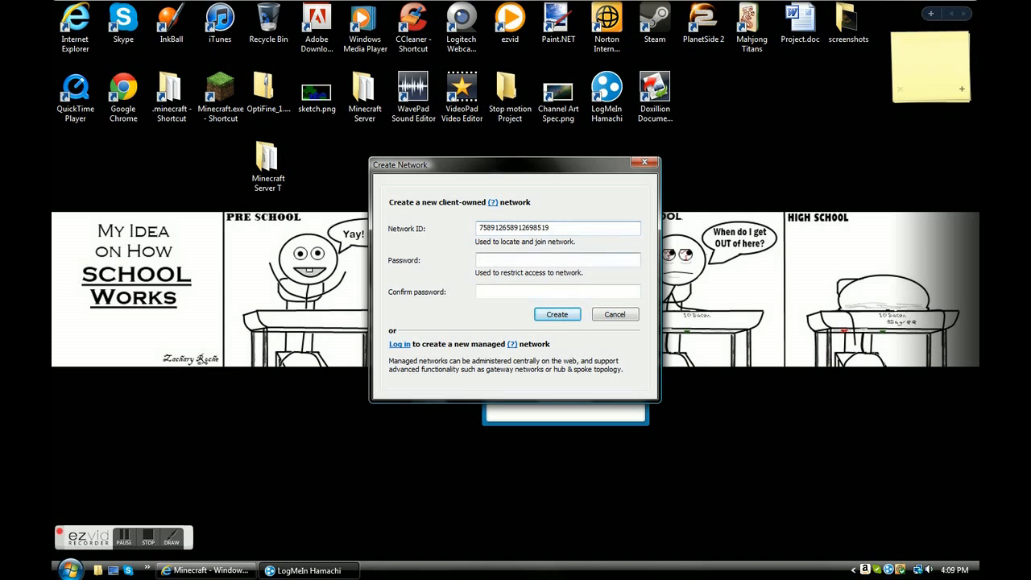
{"action": "left_click", "coordinate": [556, 314]}
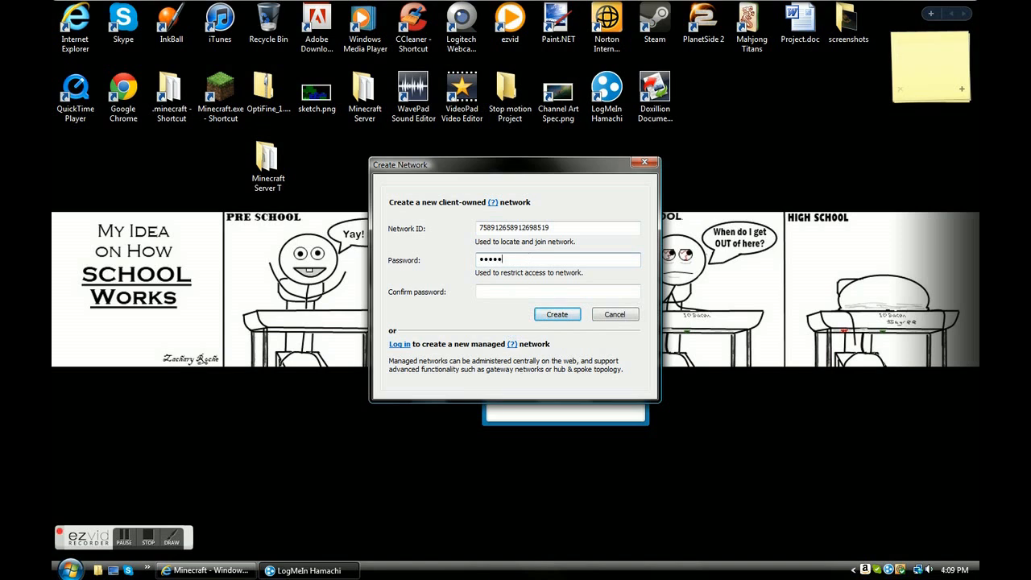
{"action": "type", "text": "••••"}
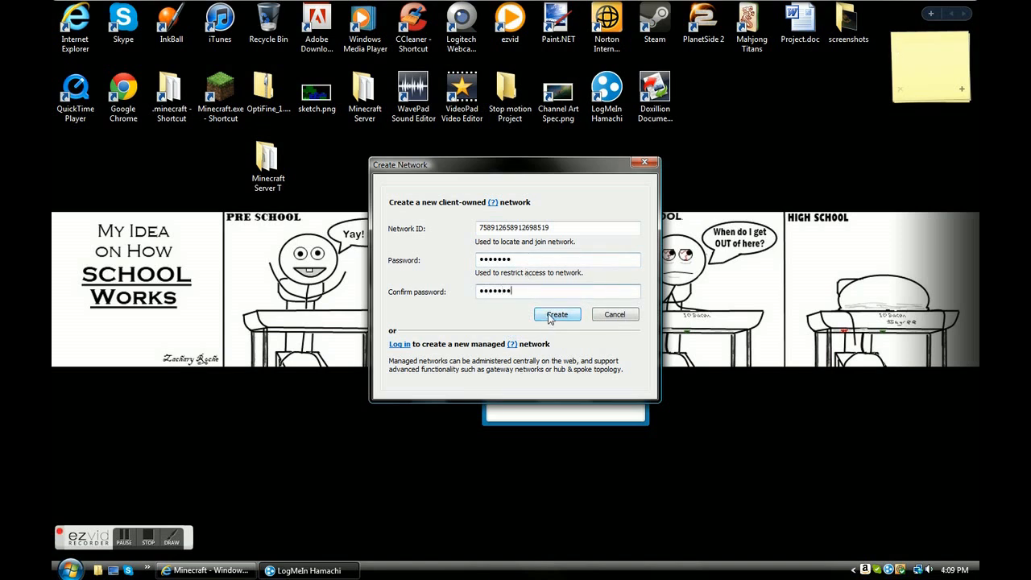
{"action": "left_click", "coordinate": [557, 314]}
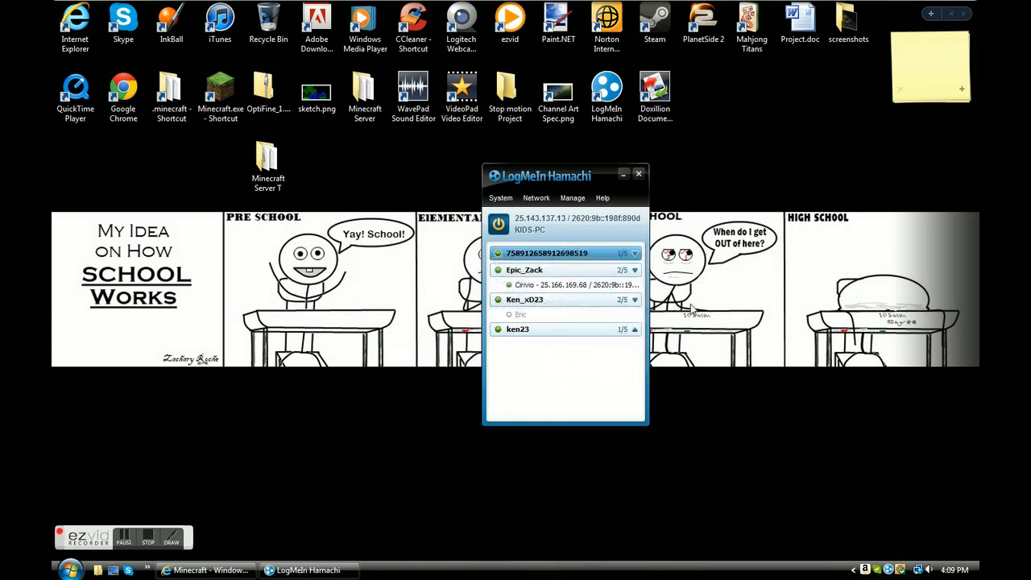
{"action": "mouse_move", "coordinate": [568, 256]}
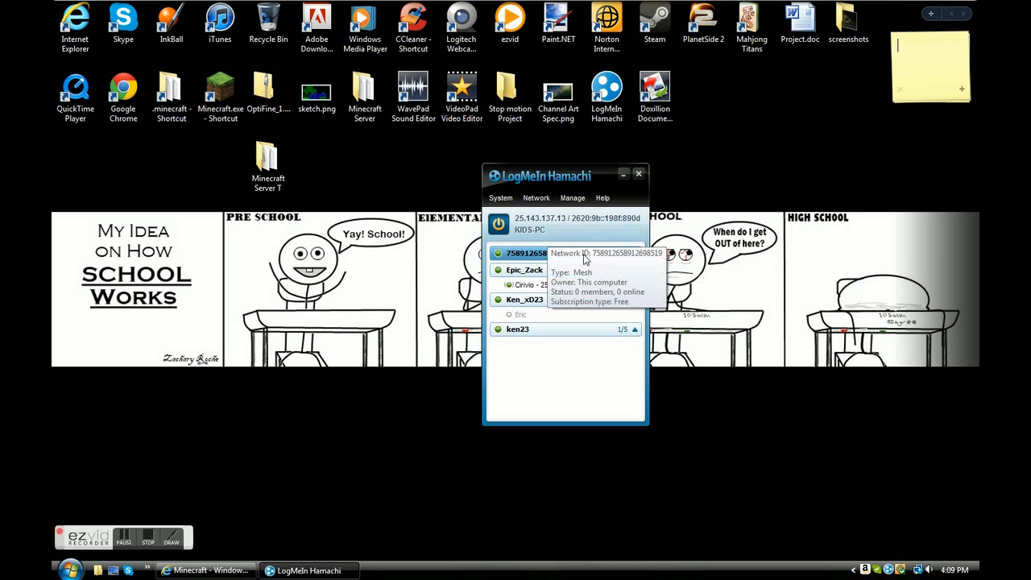
{"action": "mouse_move", "coordinate": [590, 256]}
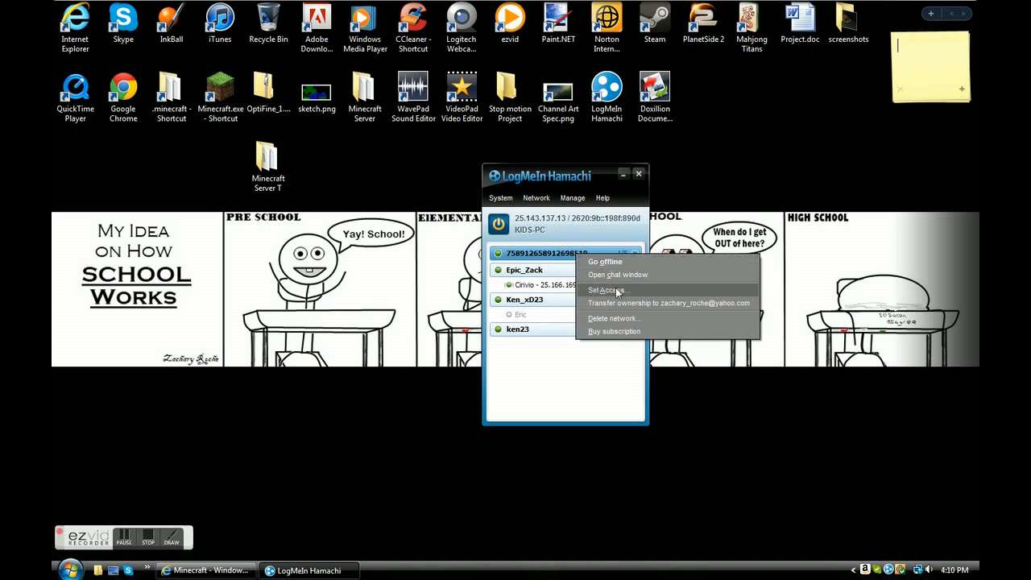
Step: Turn off the password requirement in the new network's Set Access settings
{"action": "left_click", "coordinate": [606, 290]}
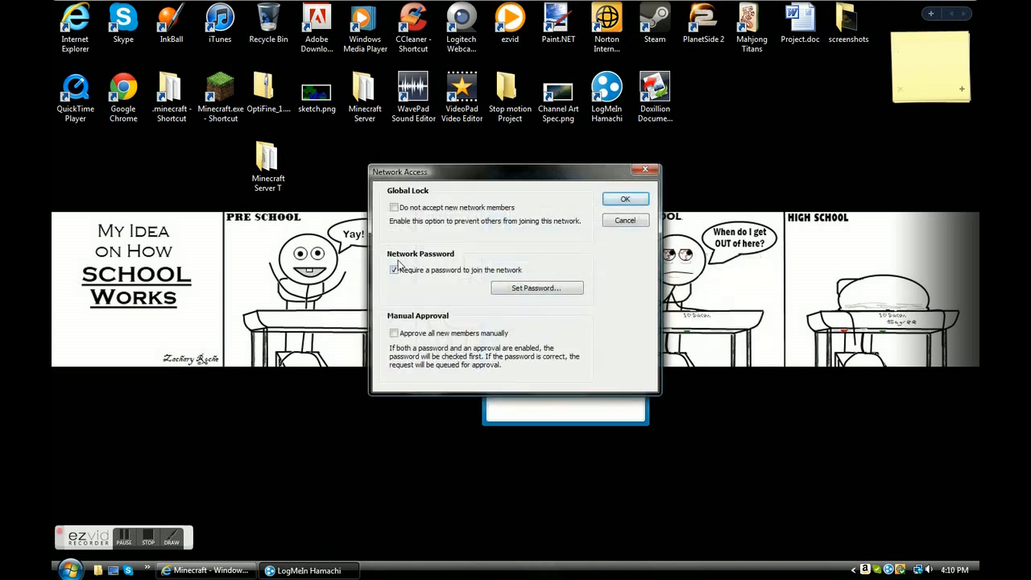
{"action": "left_click", "coordinate": [394, 270]}
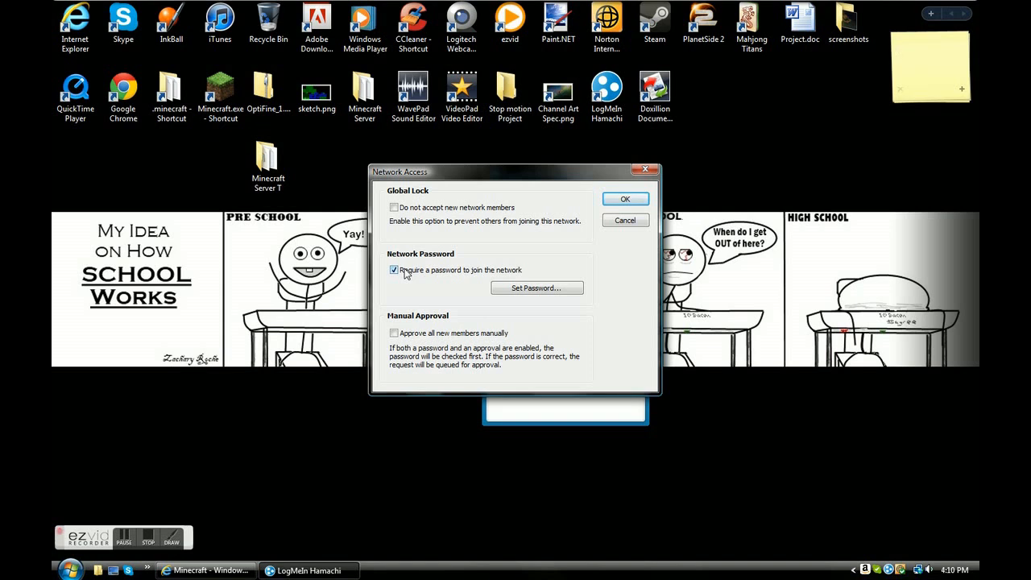
{"action": "left_click", "coordinate": [394, 270]}
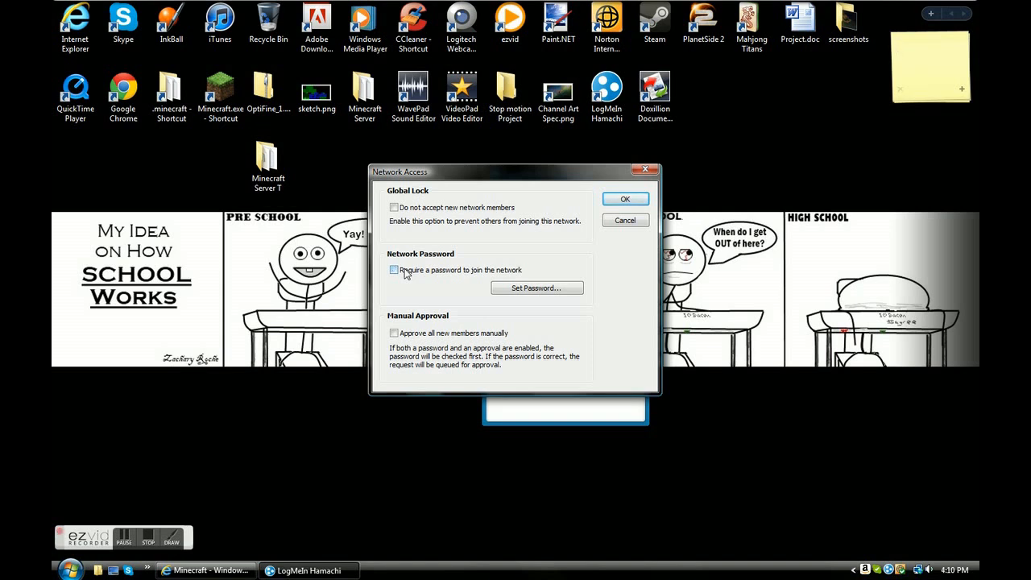
{"action": "left_click", "coordinate": [394, 269]}
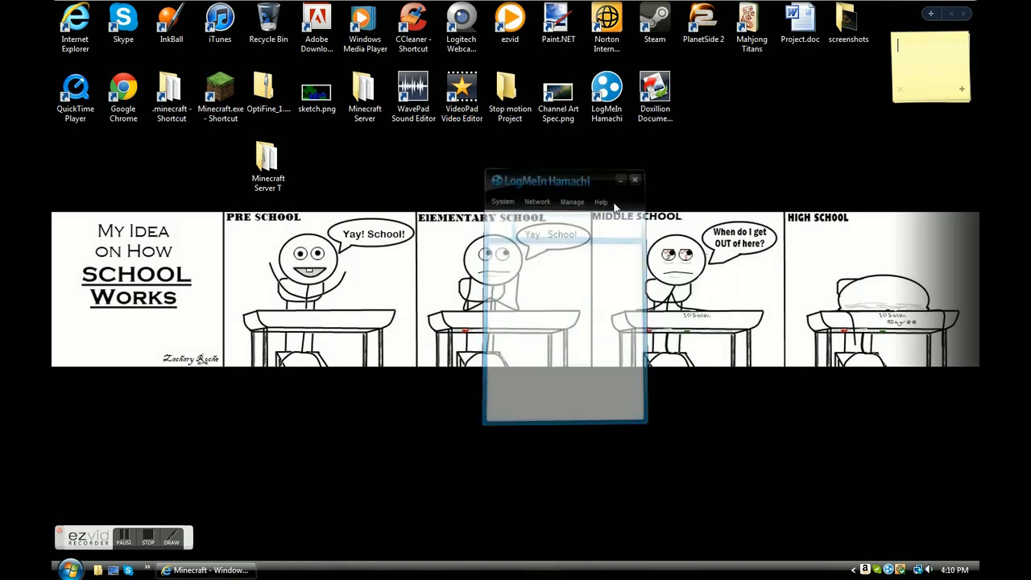
{"action": "left_click", "coordinate": [70, 569]}
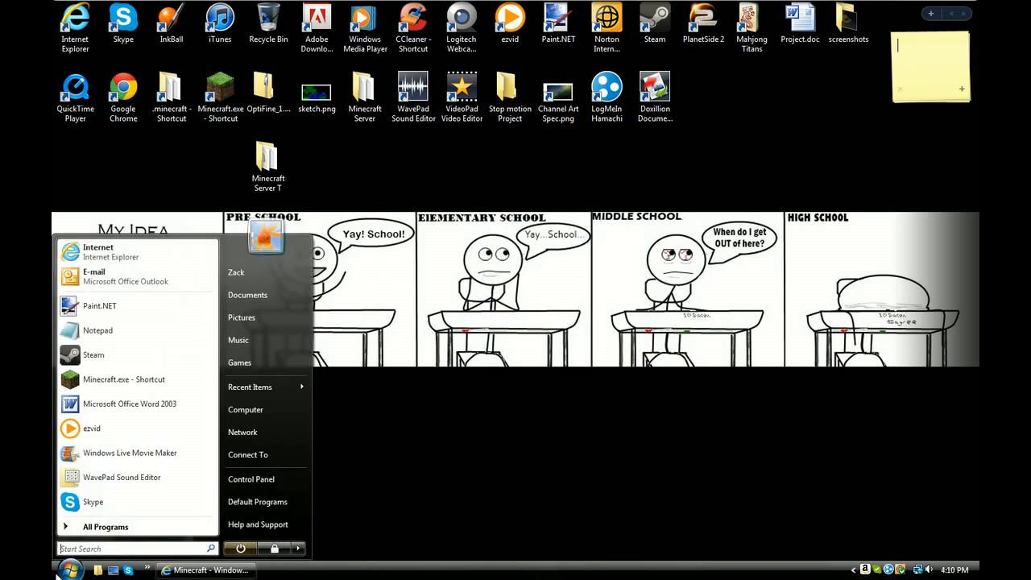
{"action": "mouse_move", "coordinate": [123, 379]}
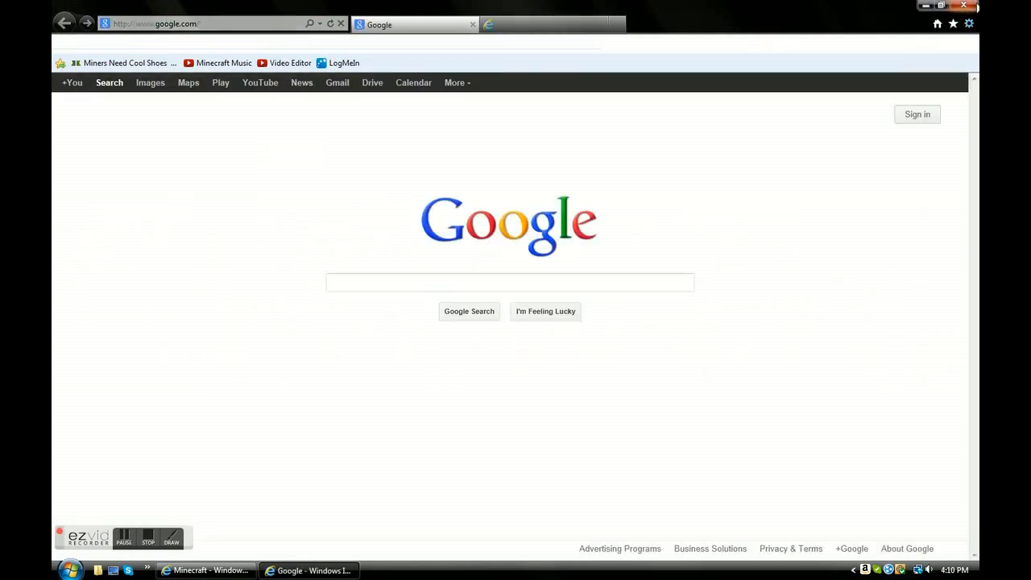
{"action": "left_click", "coordinate": [510, 282]}
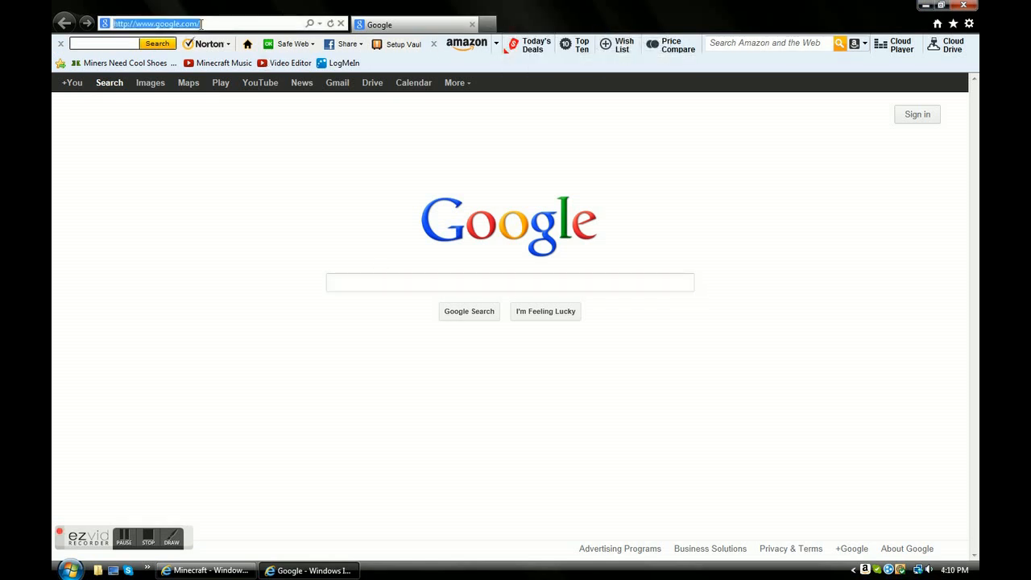
{"action": "type", "text": "ipch"}
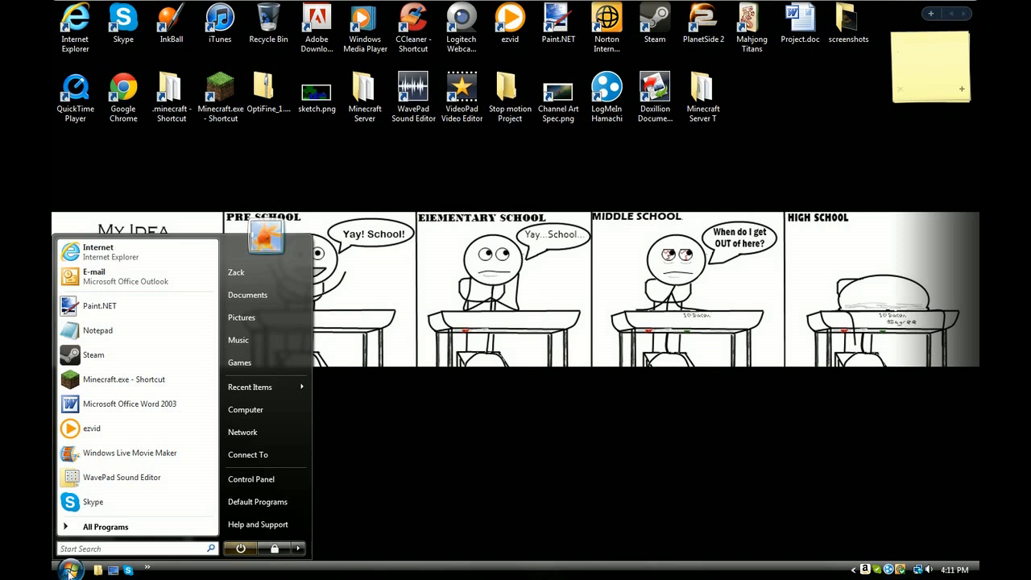
Step: Run ipconfig in Command Prompt to read IPv4 address 192.168.0.10, then close it
{"action": "type", "text": "cmd"}
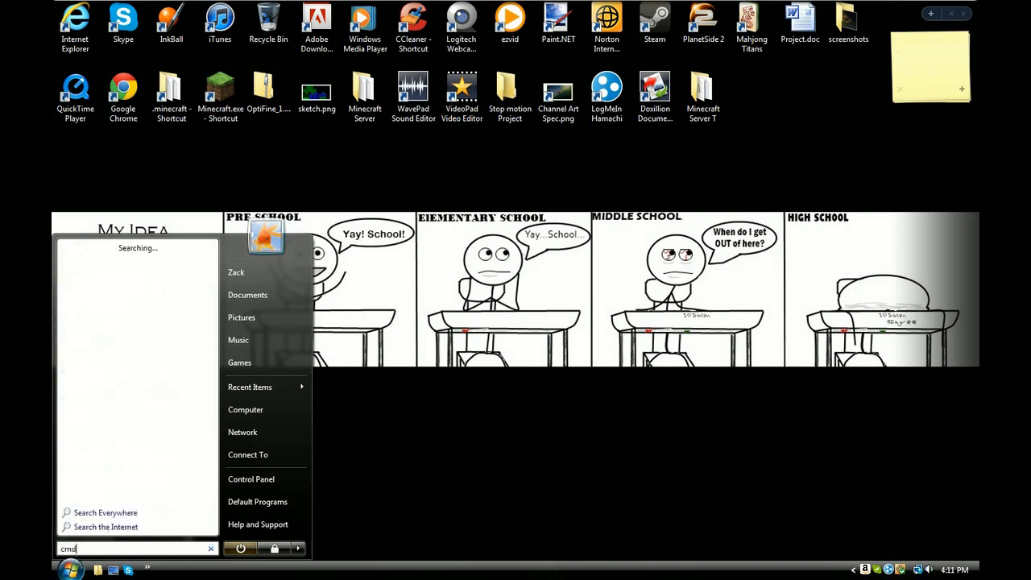
{"action": "key", "text": "enter"}
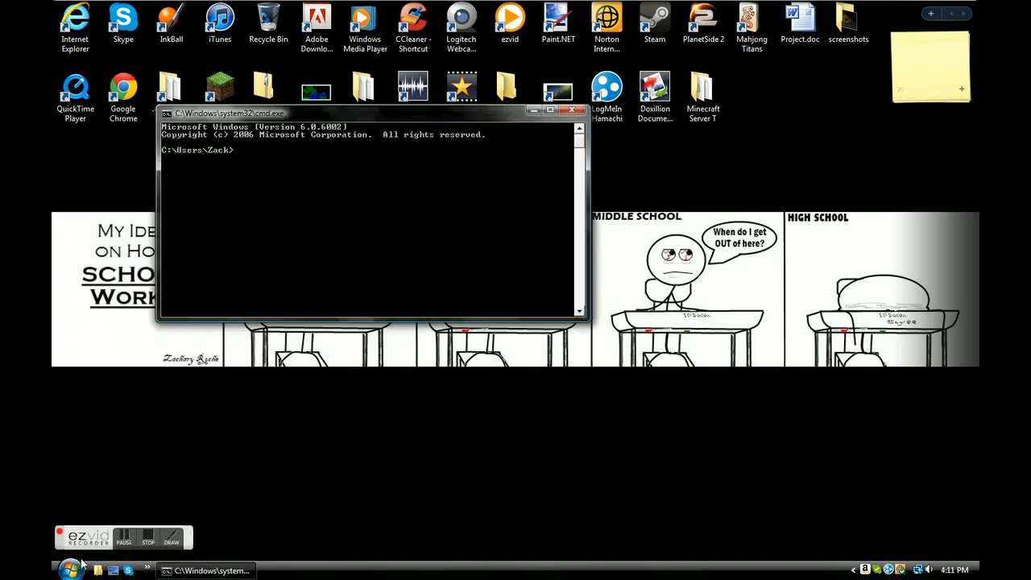
{"action": "type", "text": "ipco"}
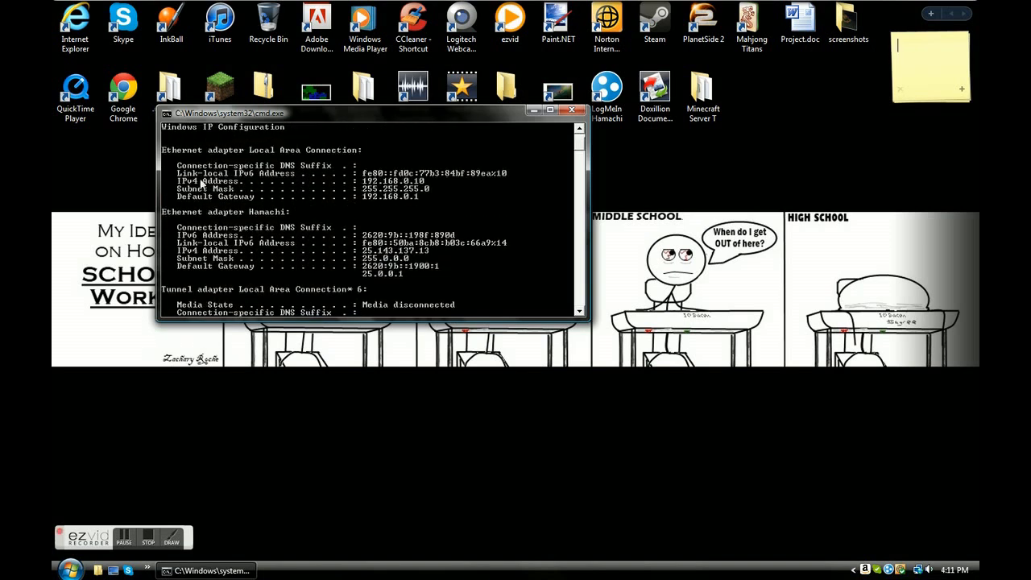
{"action": "mouse_move", "coordinate": [411, 189]}
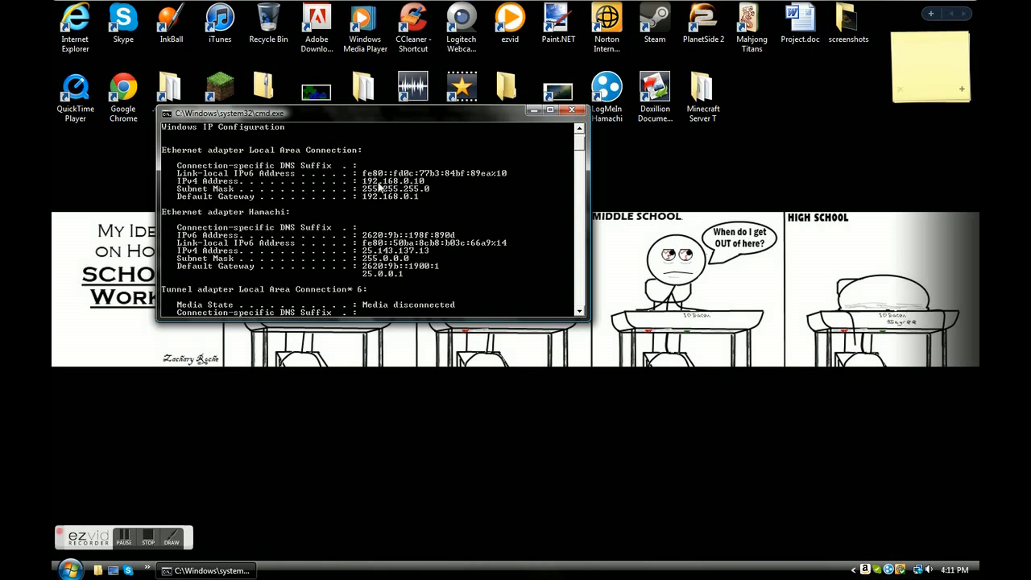
{"action": "left_click", "coordinate": [562, 111]}
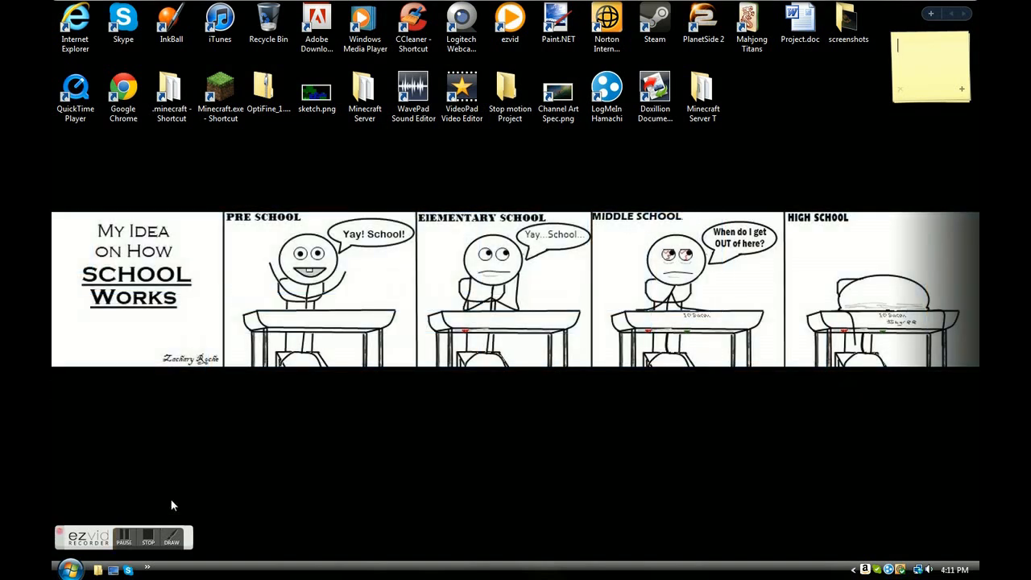
{"action": "mouse_move", "coordinate": [87, 357]}
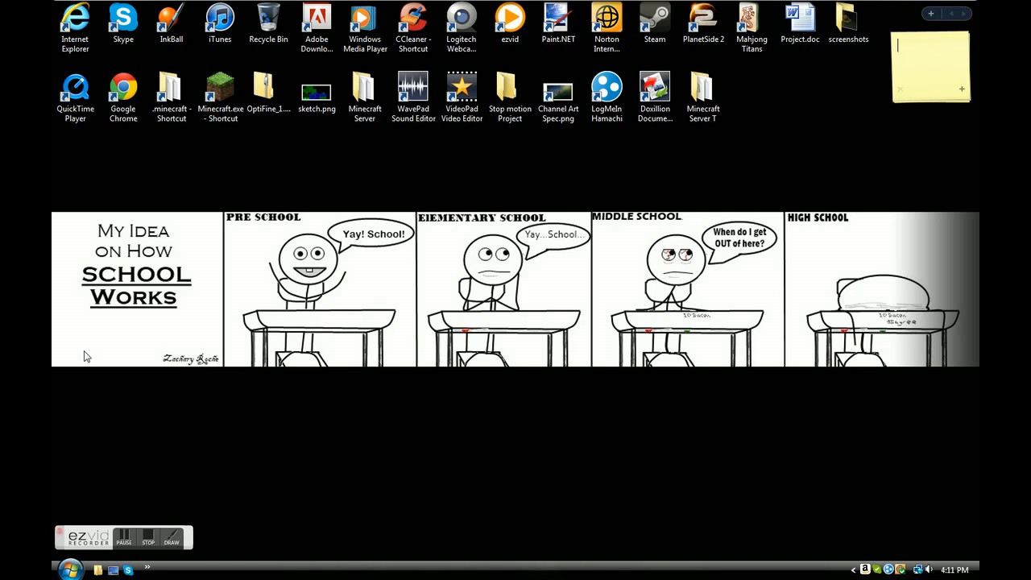